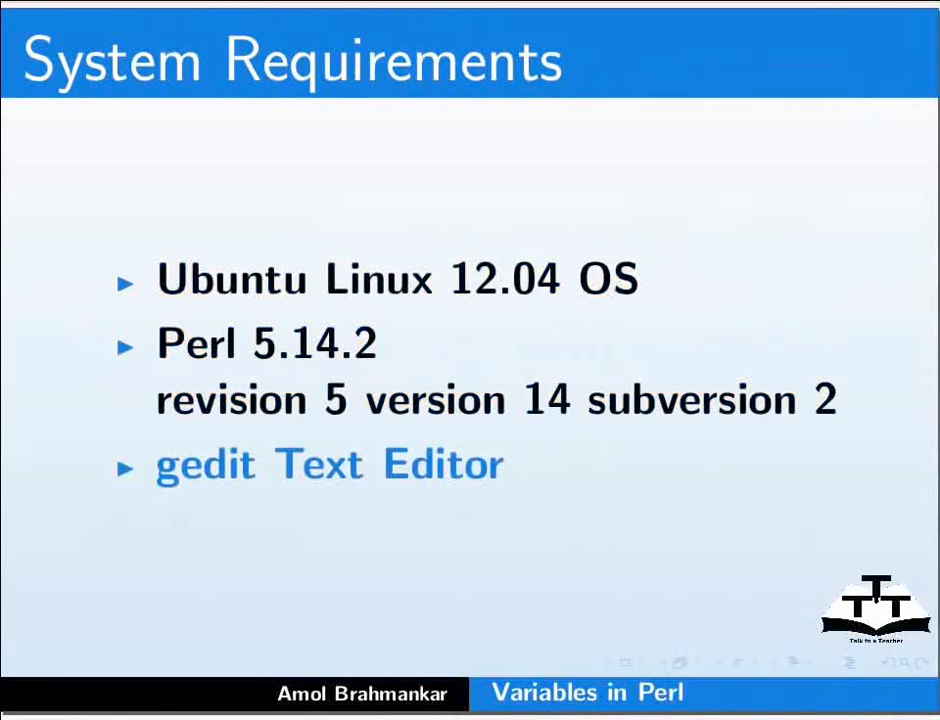
Step: Launch gedit on variables.pl in the background with 'gedit variables.pl &'
type("g")
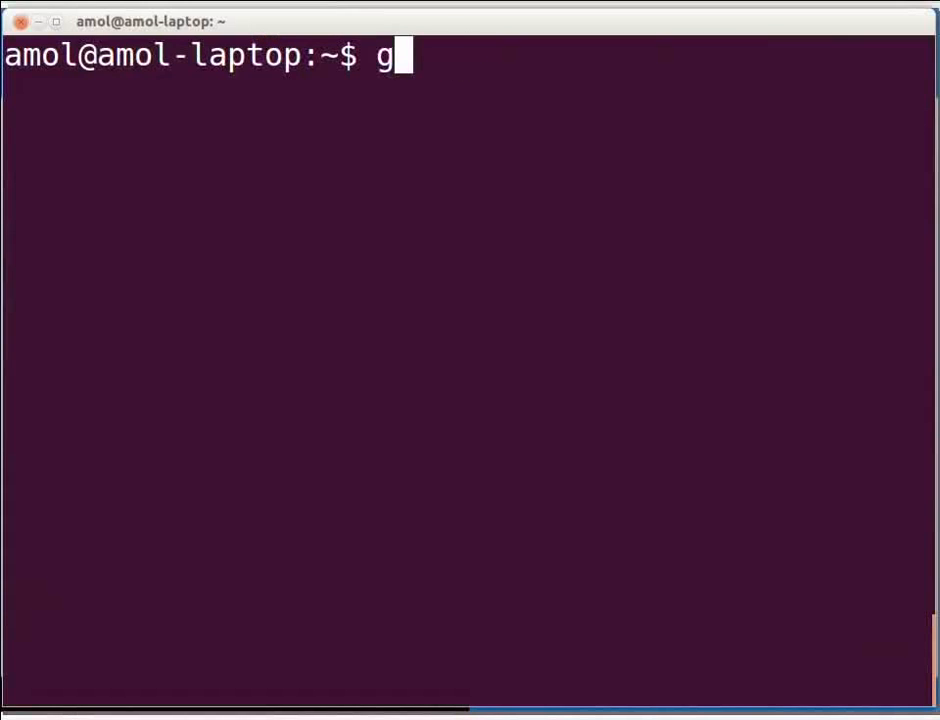
type("edit var")
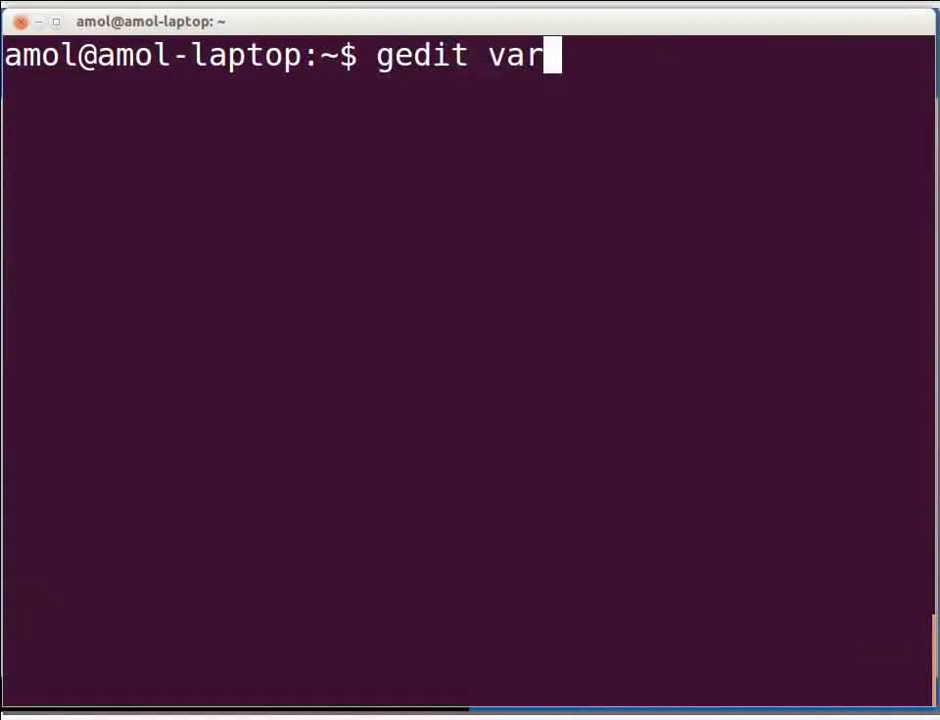
type("iables.")
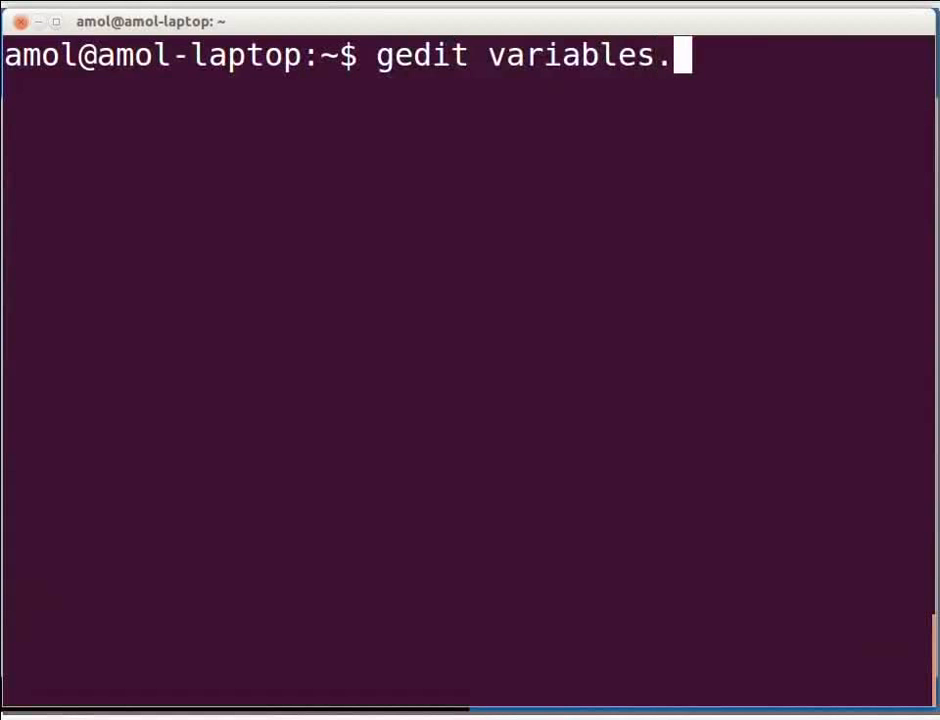
type("pl &")
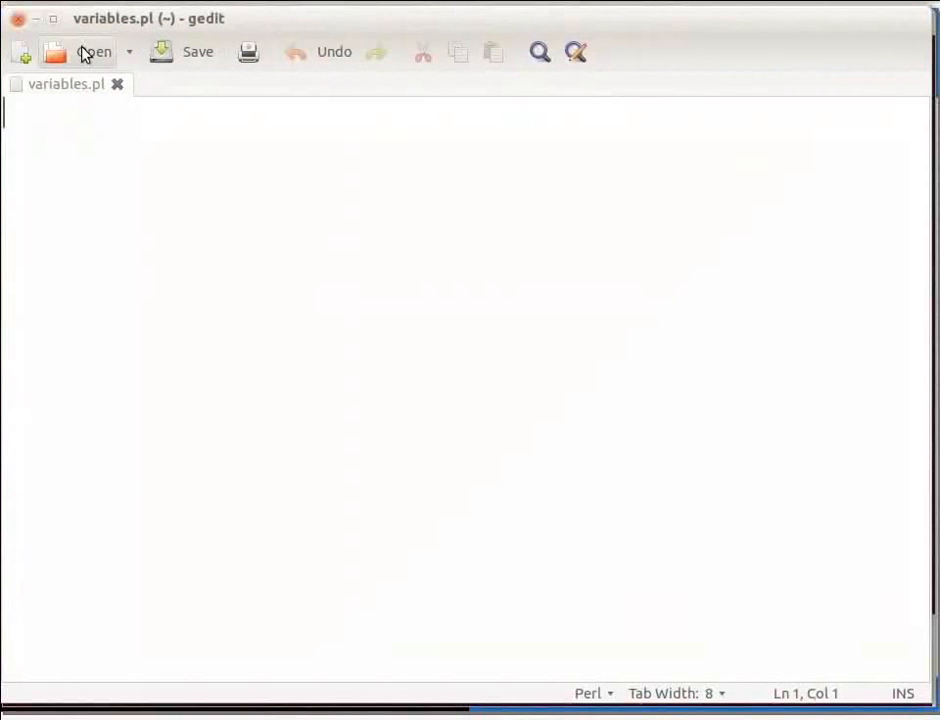
mouse_move(258, 22)
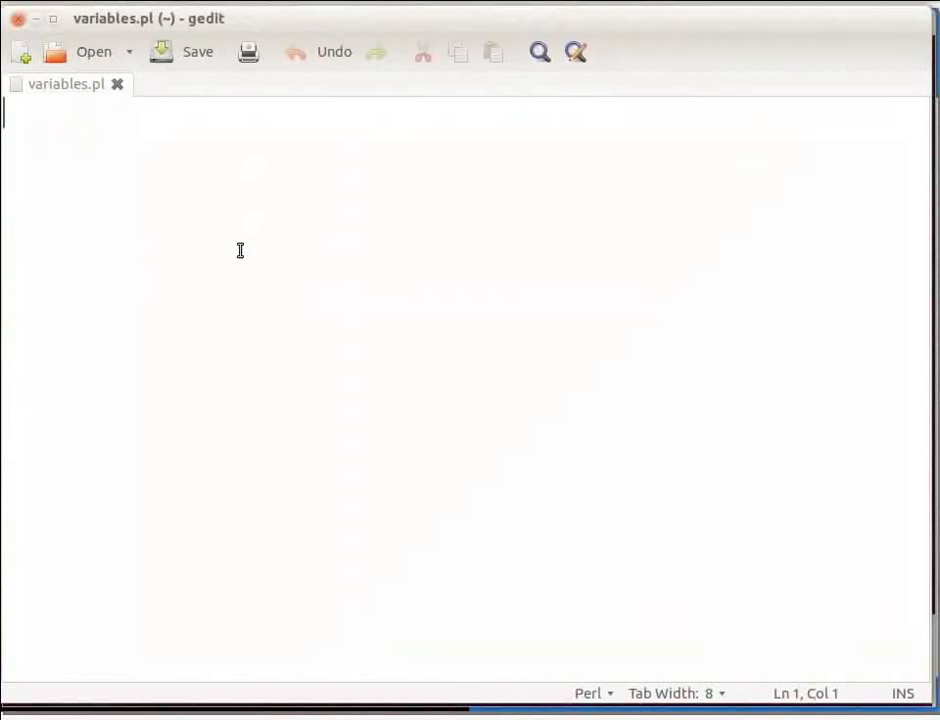
Step: Write '$priority = 1;' and print "Value of variable is: $priority\n", then save
type("$prio")
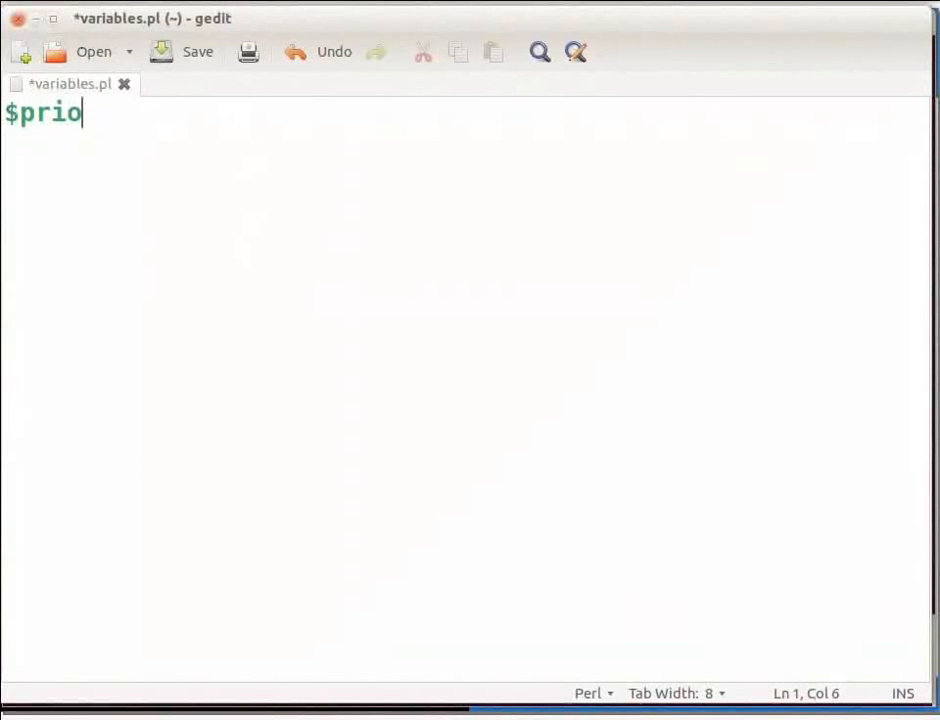
type("rity;")
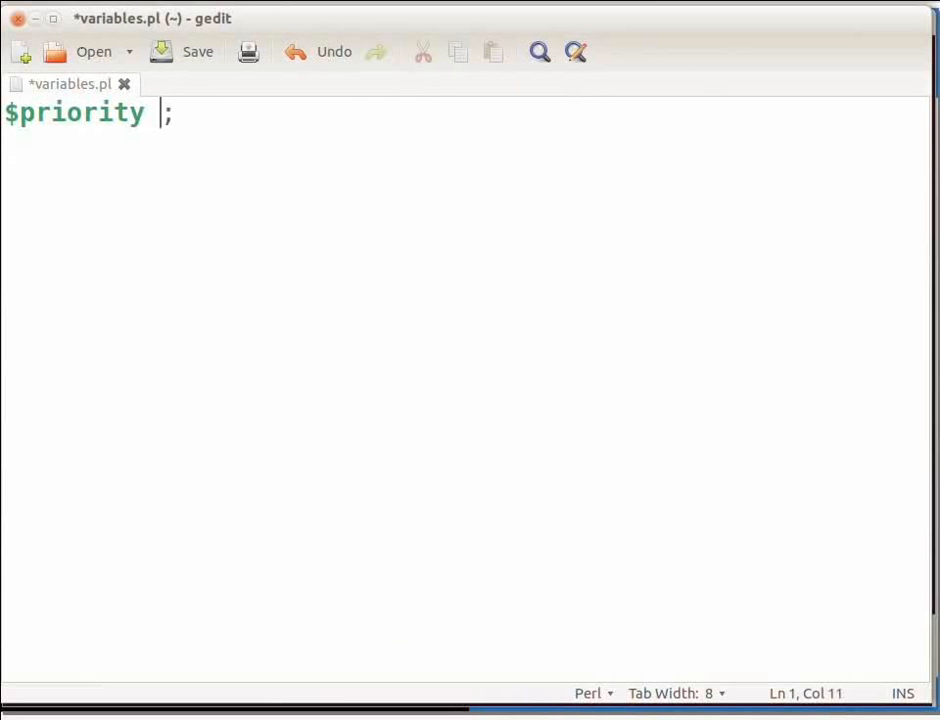
type("= 1")
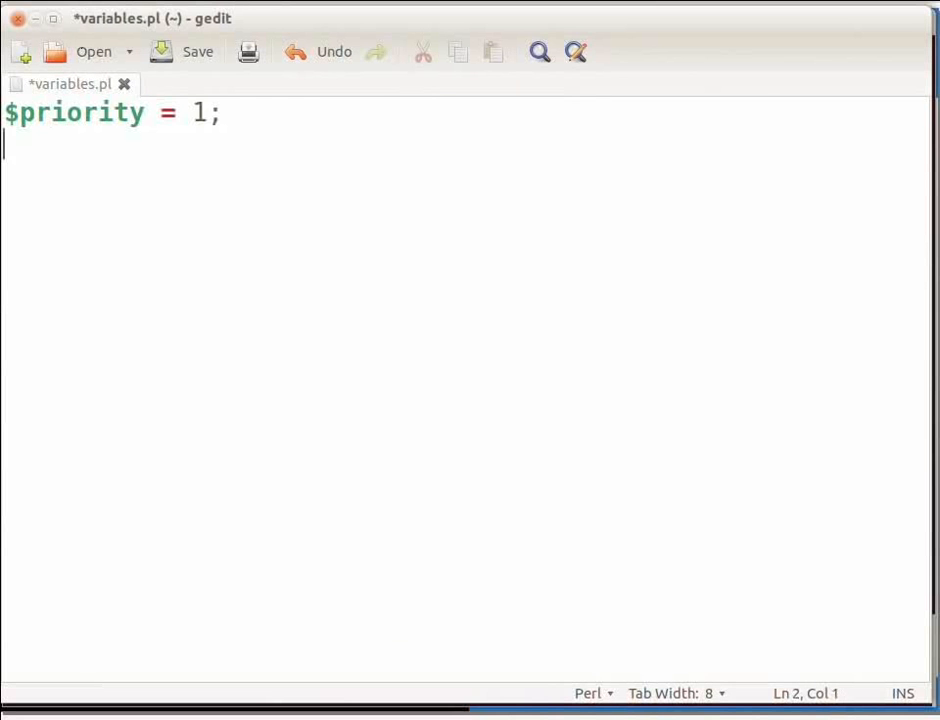
type("print \"")
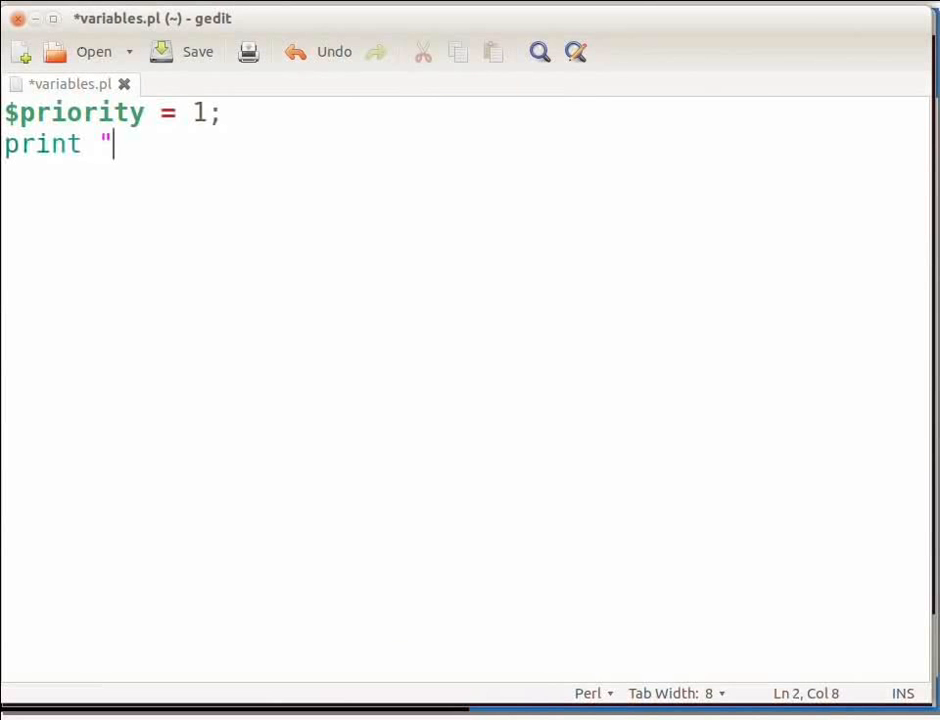
type("Value of")
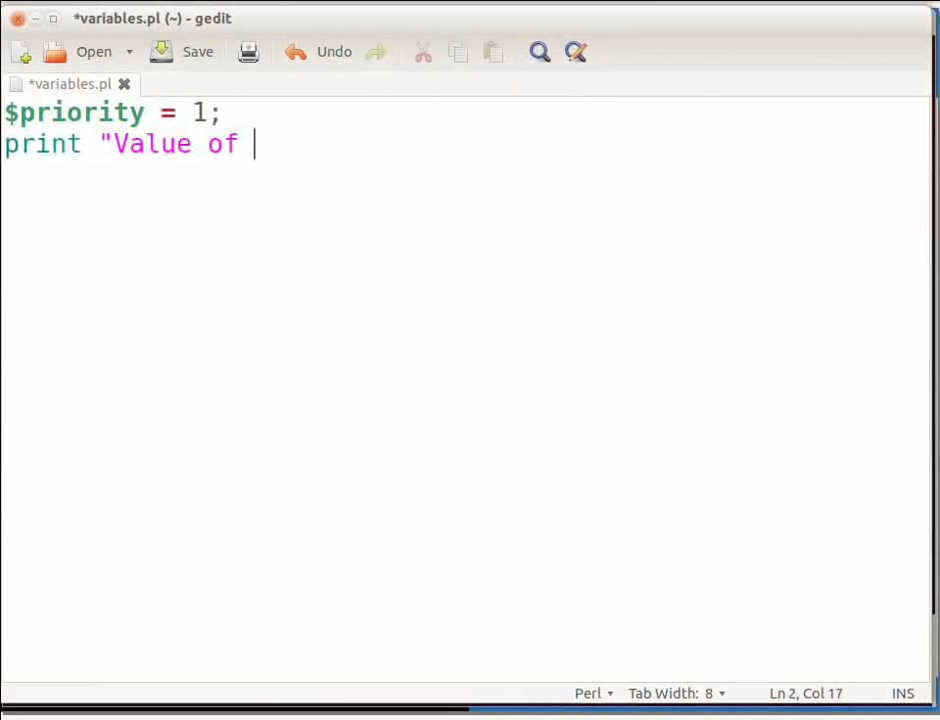
type("variabl")
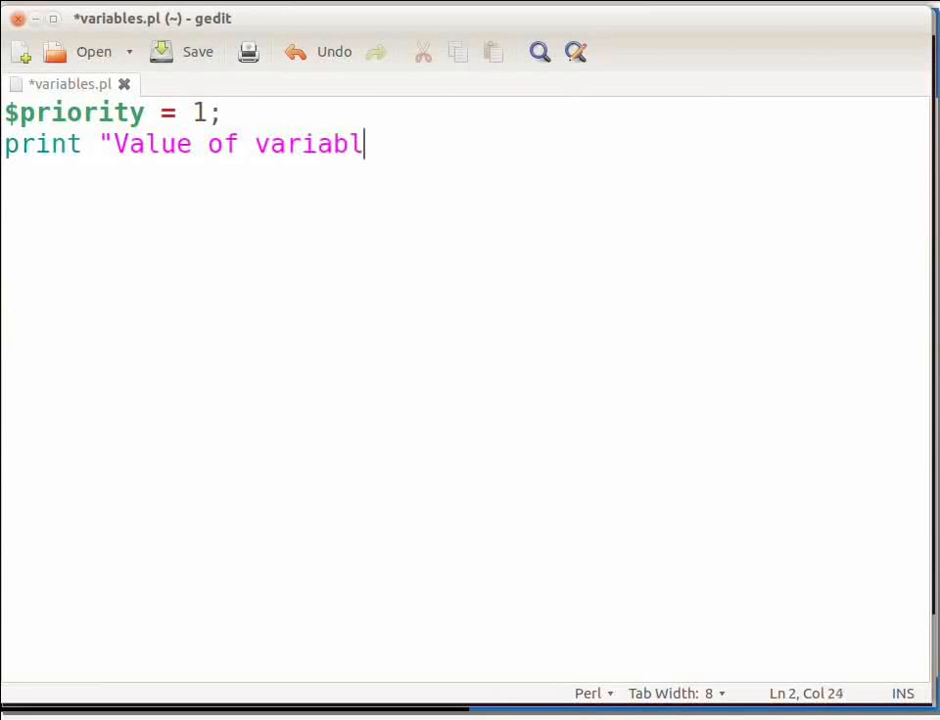
type("e is: $p")
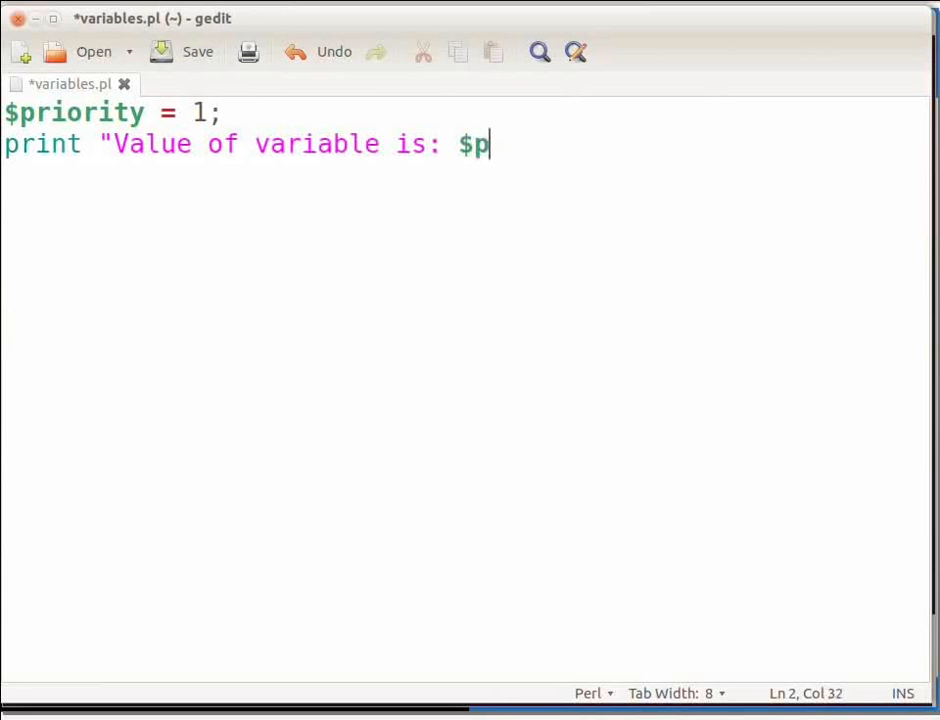
type("riority")
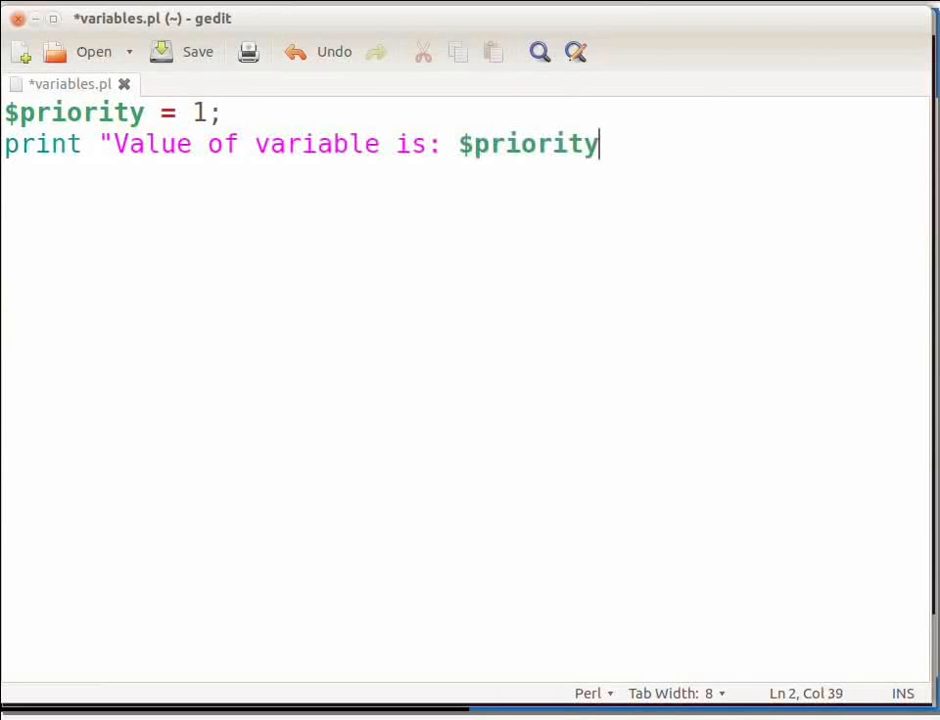
type("\\n\"")
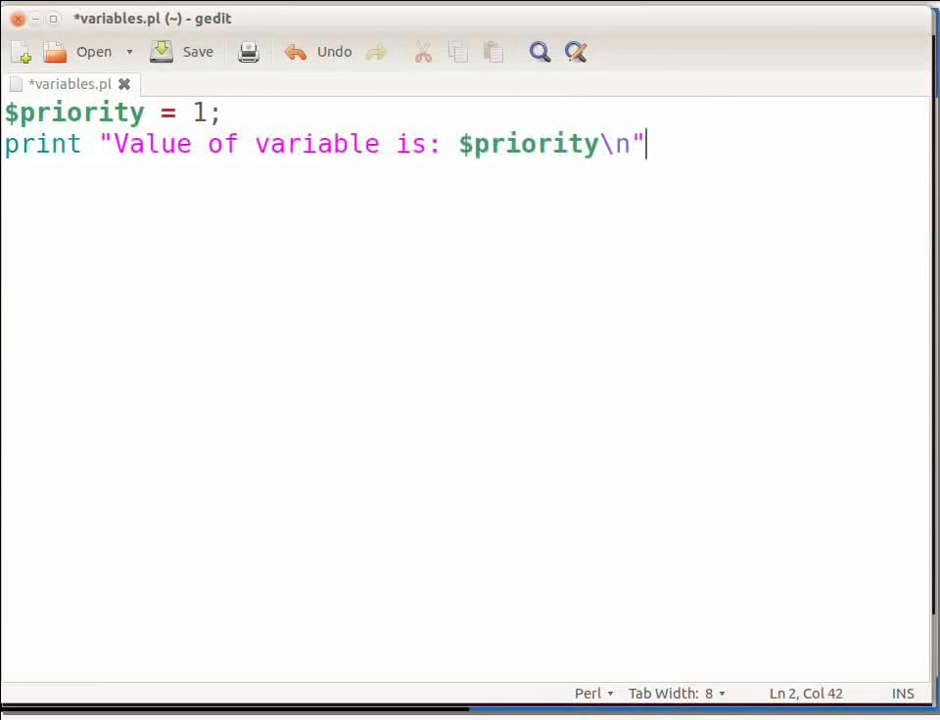
type(";")
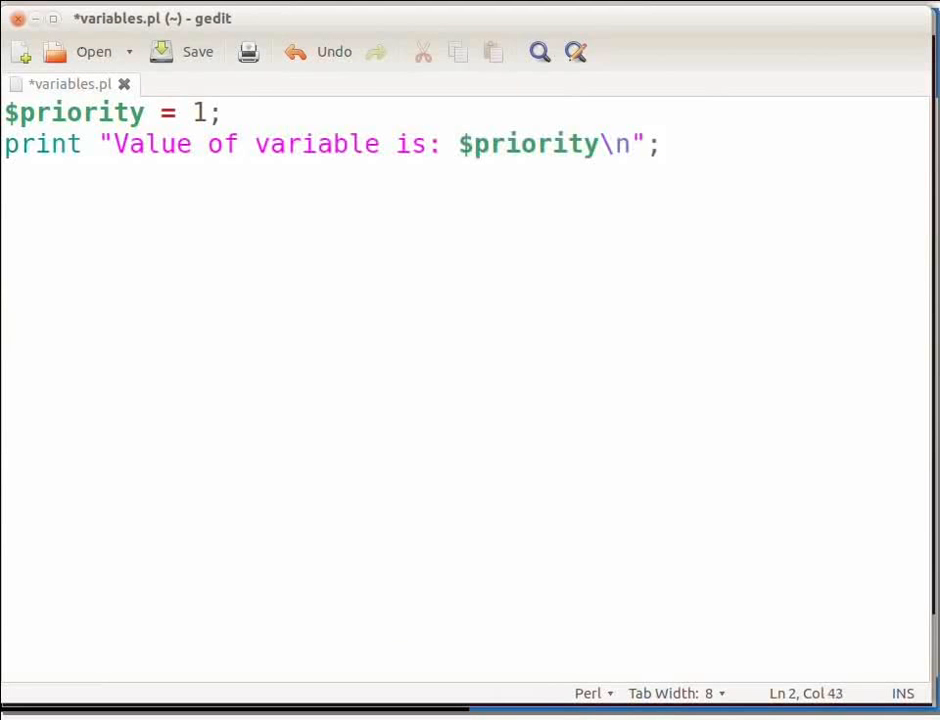
key("Return")
type("variables")
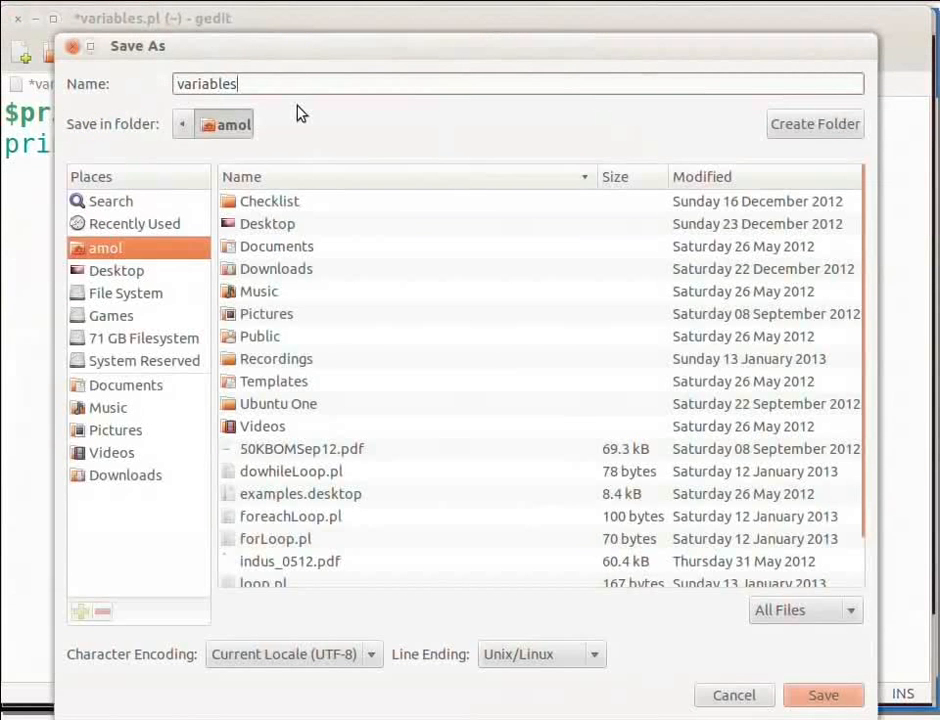
Step: Name the file variables.pl and confirm saving it in the home folder
type(".pl")
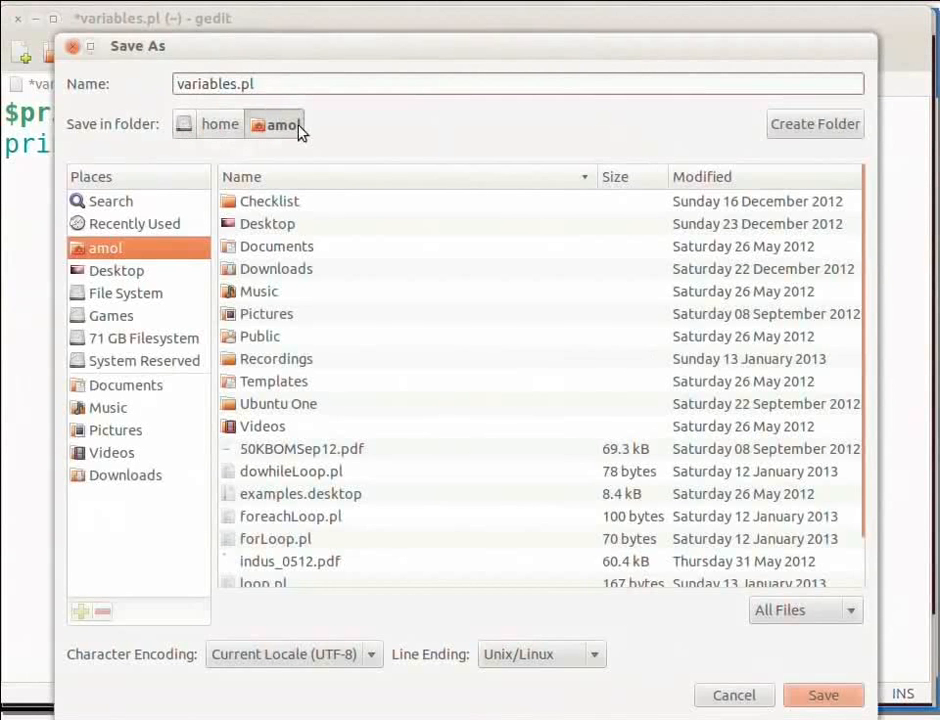
mouse_move(291, 140)
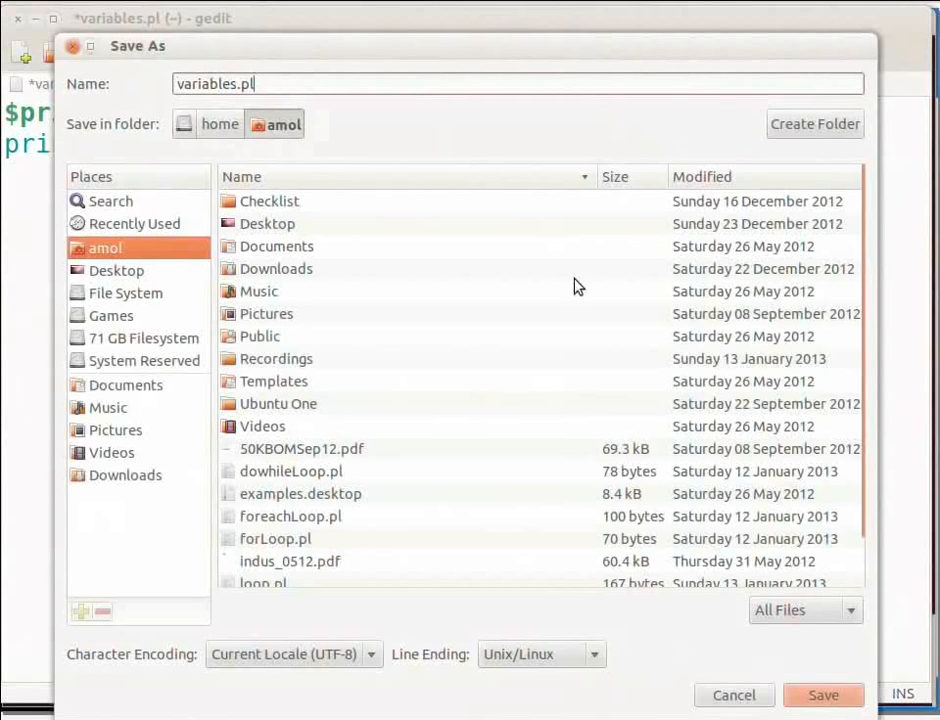
left_click(822, 694)
type("chm")
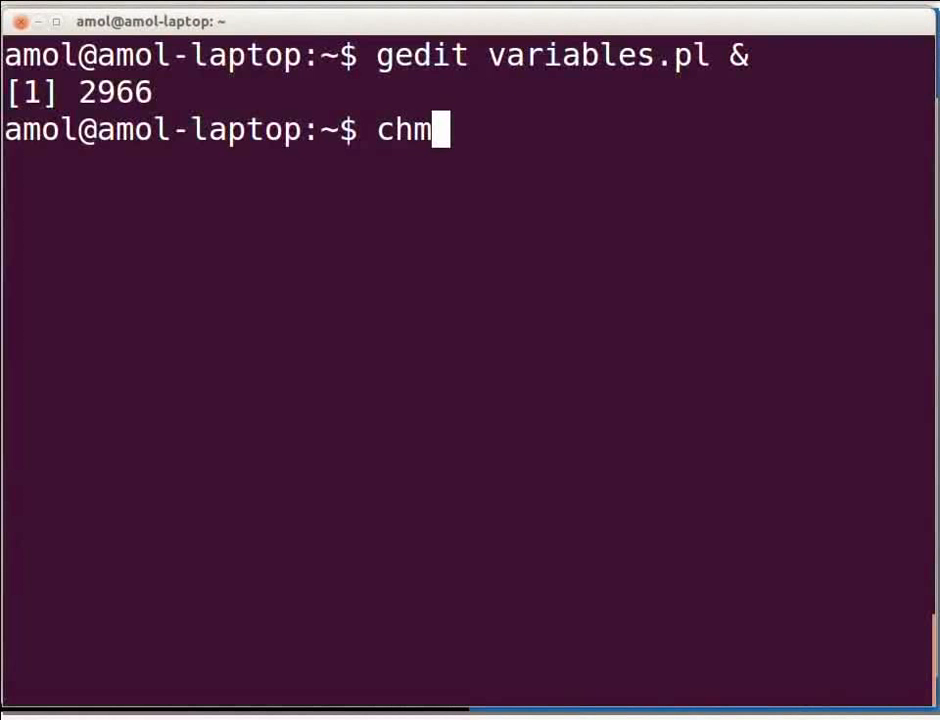
Step: Make variables.pl executable with chmod 755 and syntax-check it with perl -c
type("od 7")
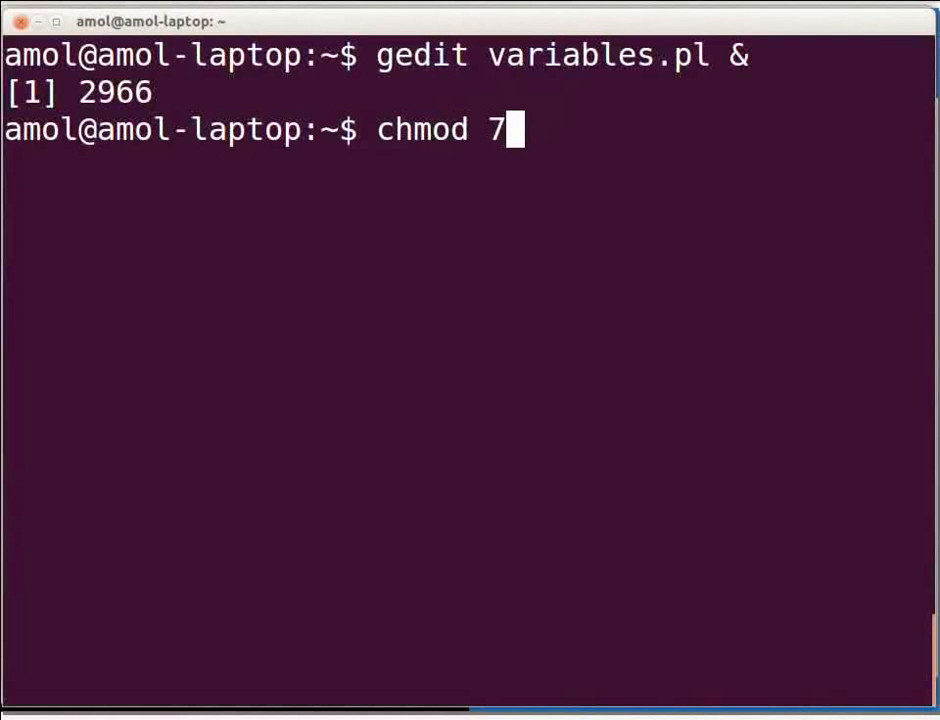
type("55 variables.pl")
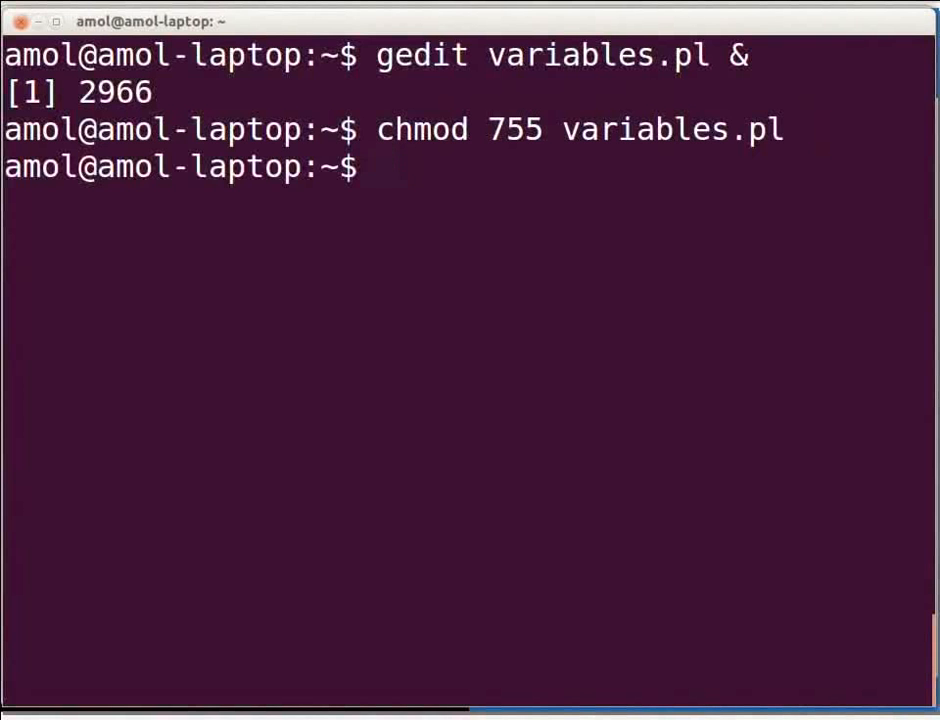
type("per")
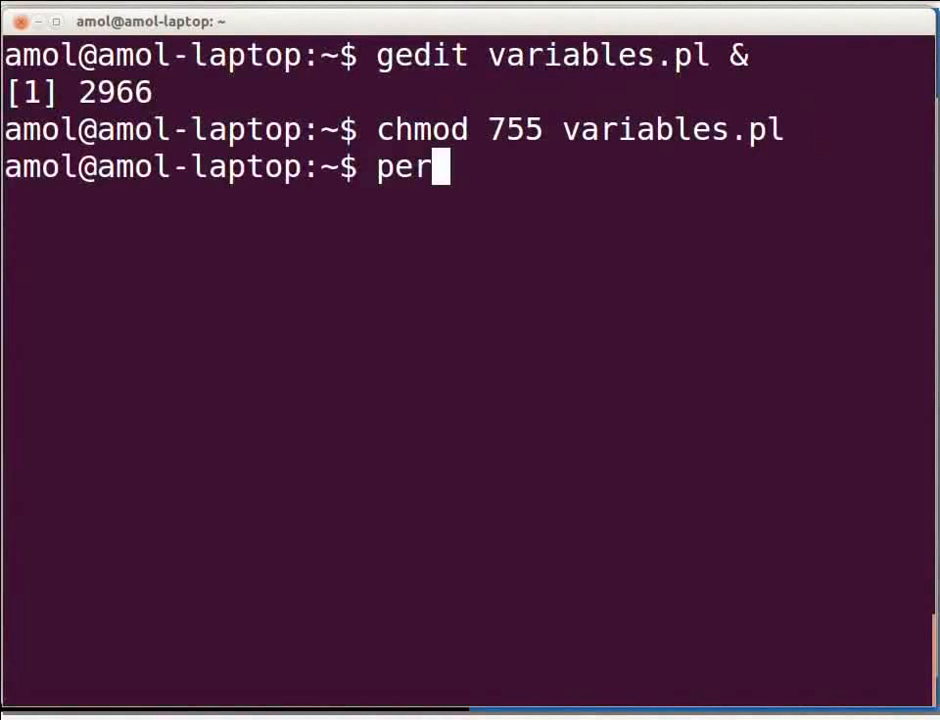
type("l -c var")
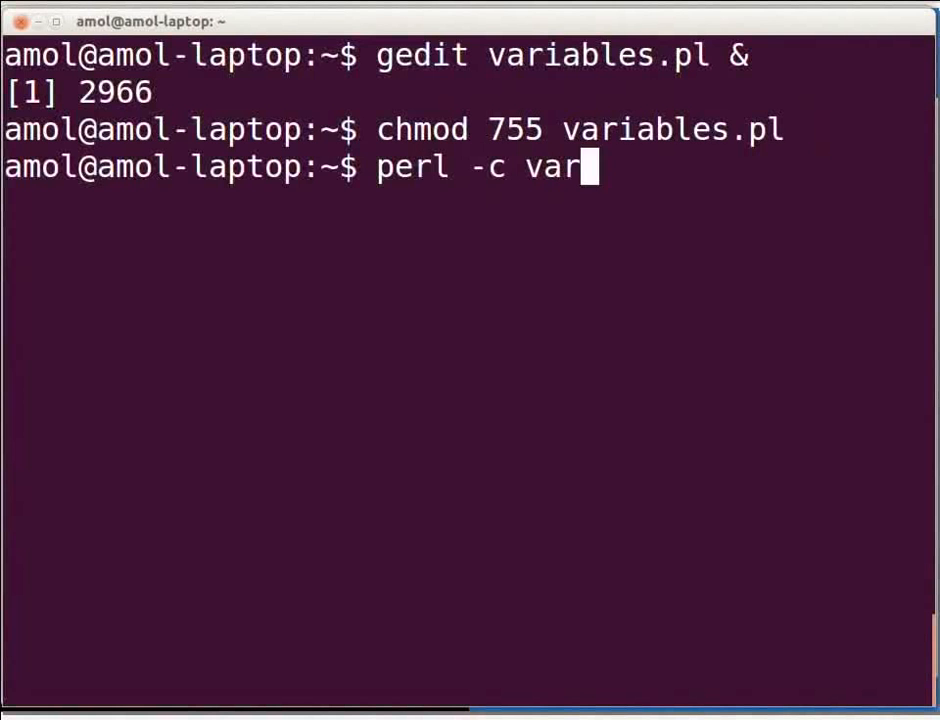
type("iables.pl")
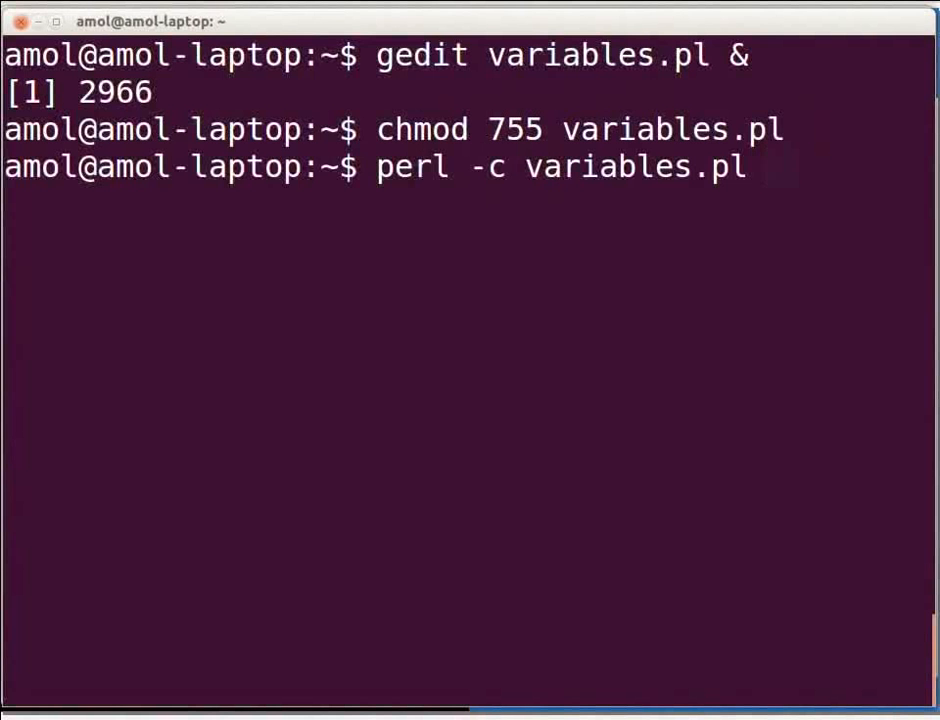
double_click(490, 167)
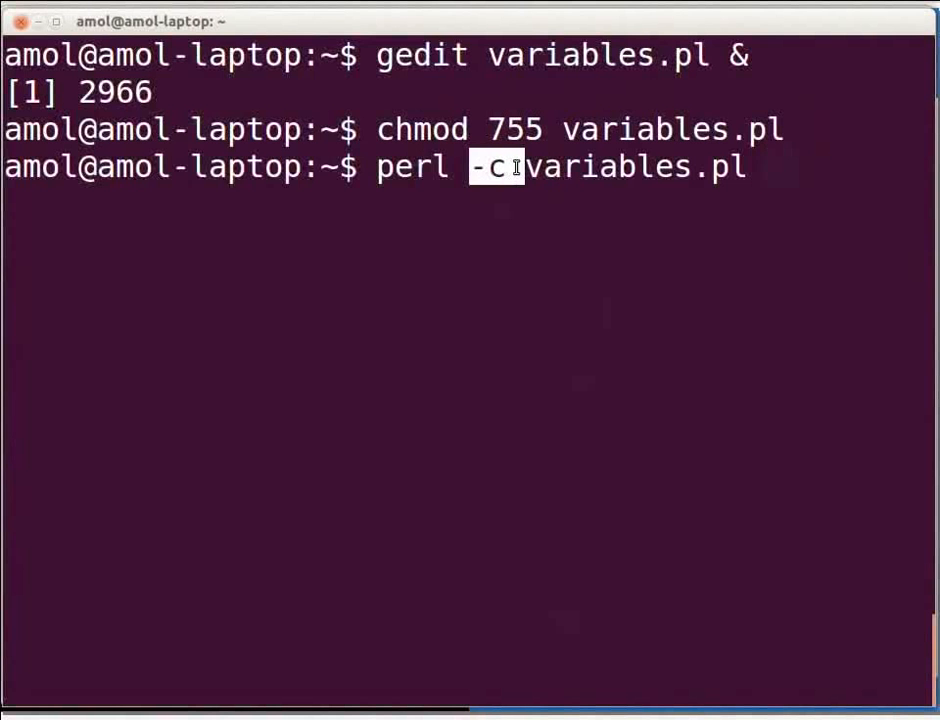
mouse_move(545, 214)
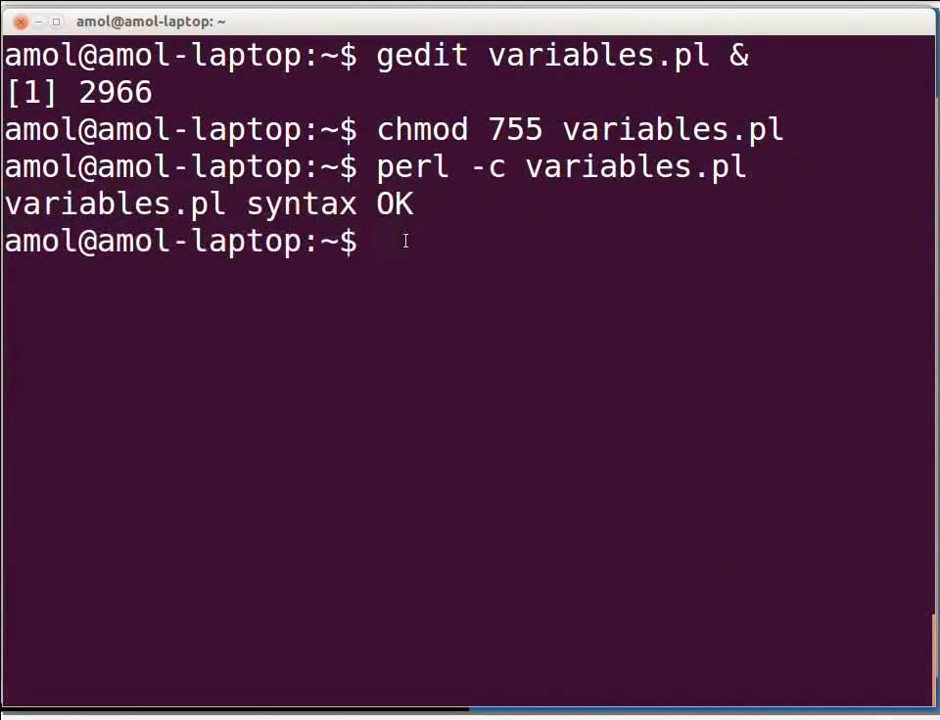
Step: Run perl variables.pl and highlight the printed 'Value of variable is: 1' line
type("perl")
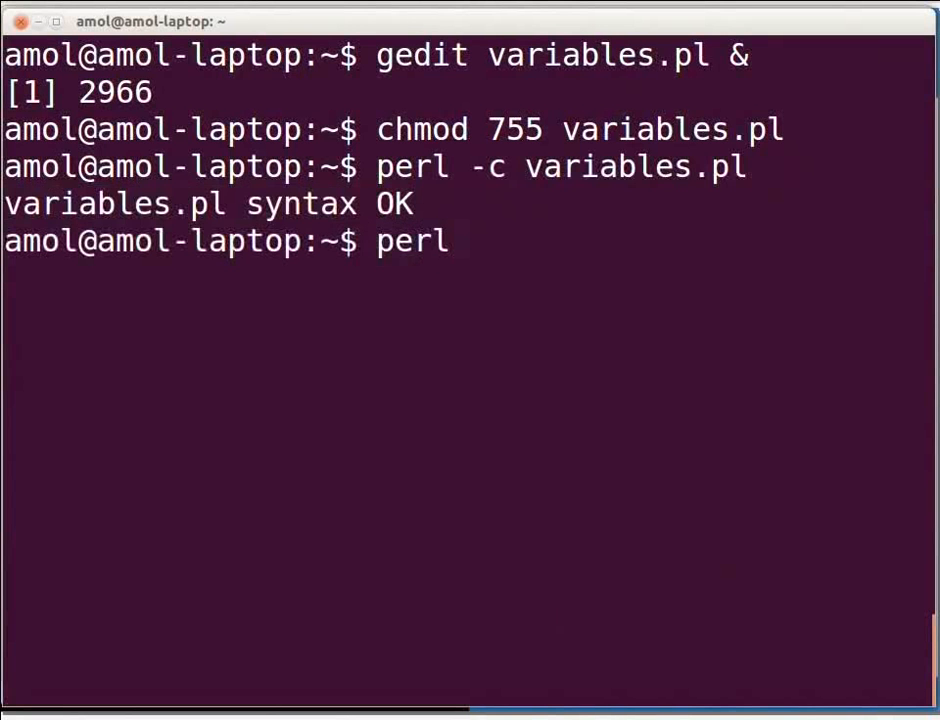
type("variables.pl")
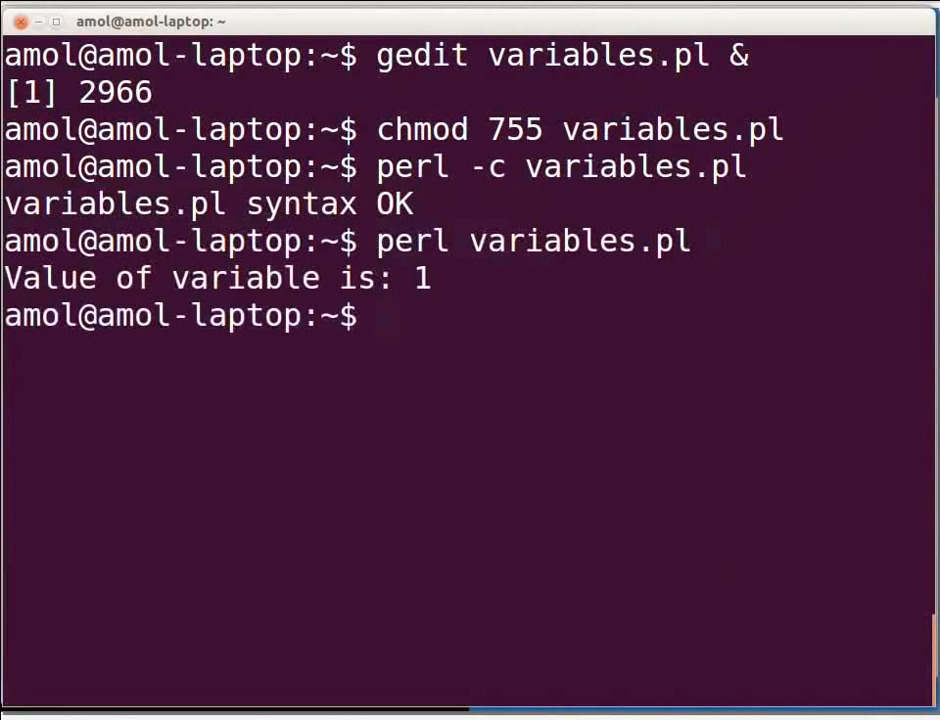
left_click_drag(5, 278, 265, 278)
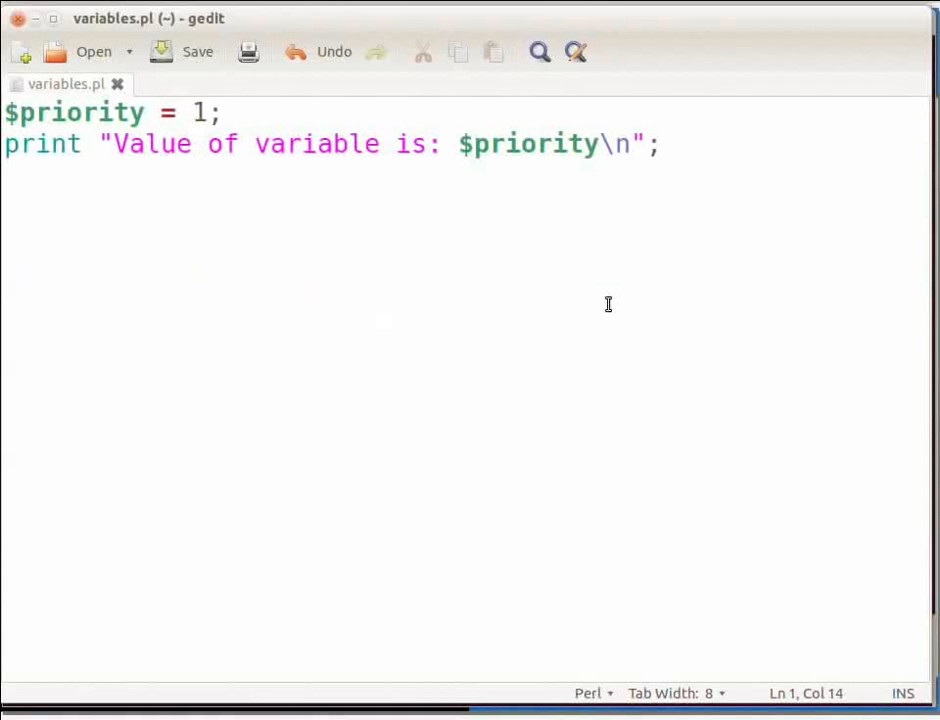
Step: Replace the value 1 with 'high' in the $priority assignment
key("BackSpace")
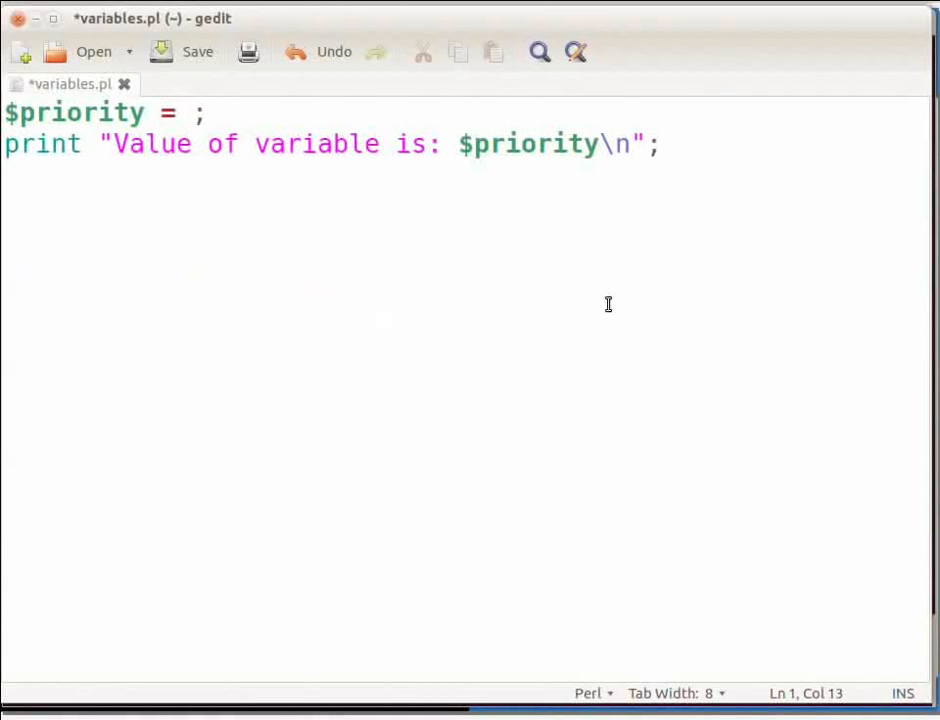
type("'")
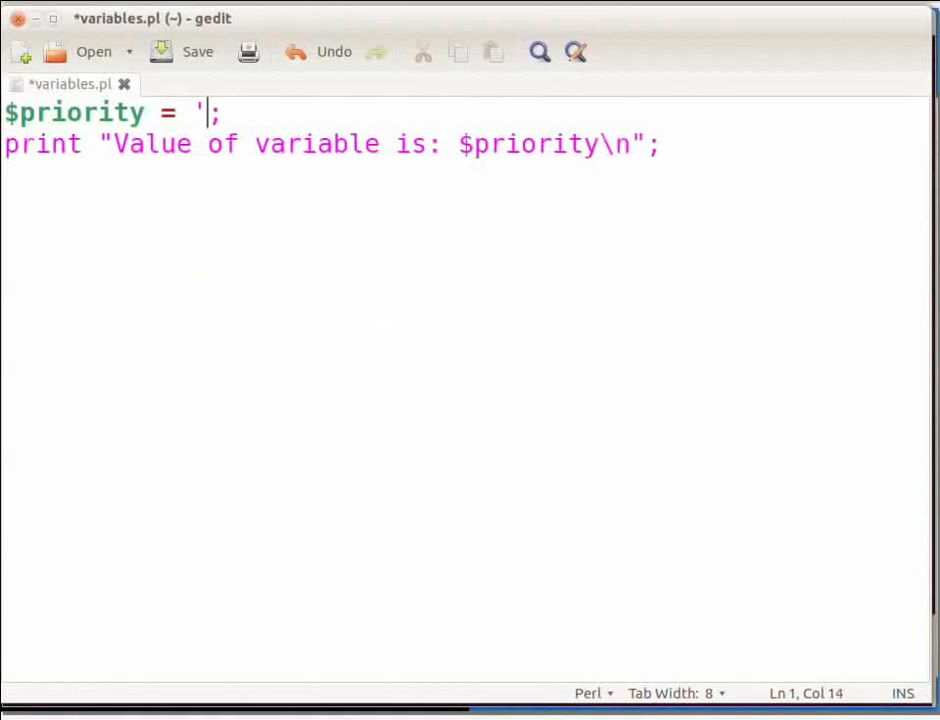
type("high")
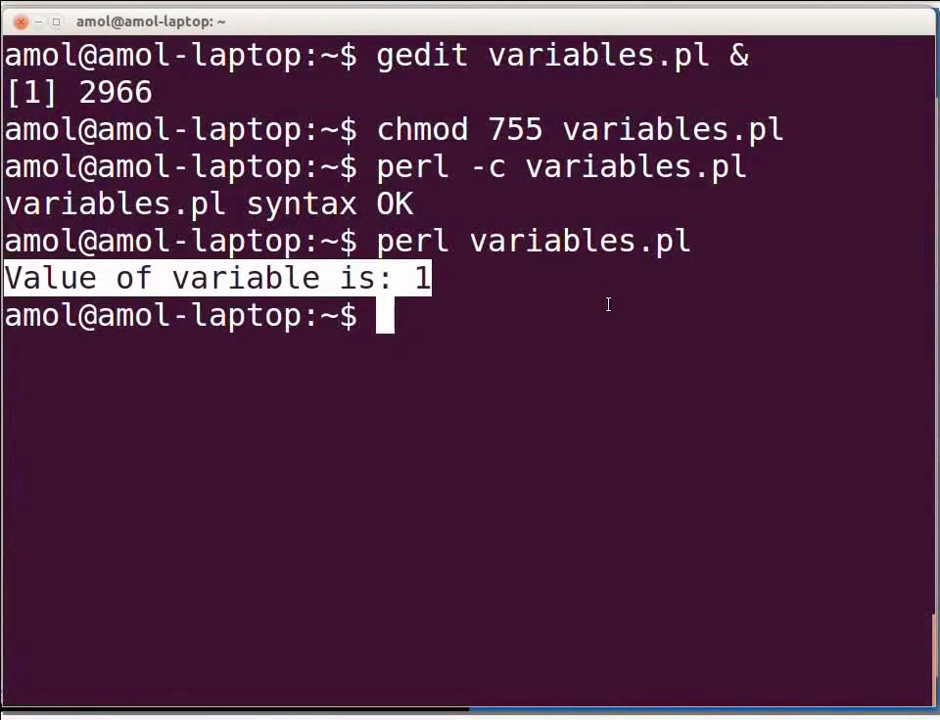
Step: Syntax-check variables.pl with perl -c, then run it to print 'high'
type("perl -")
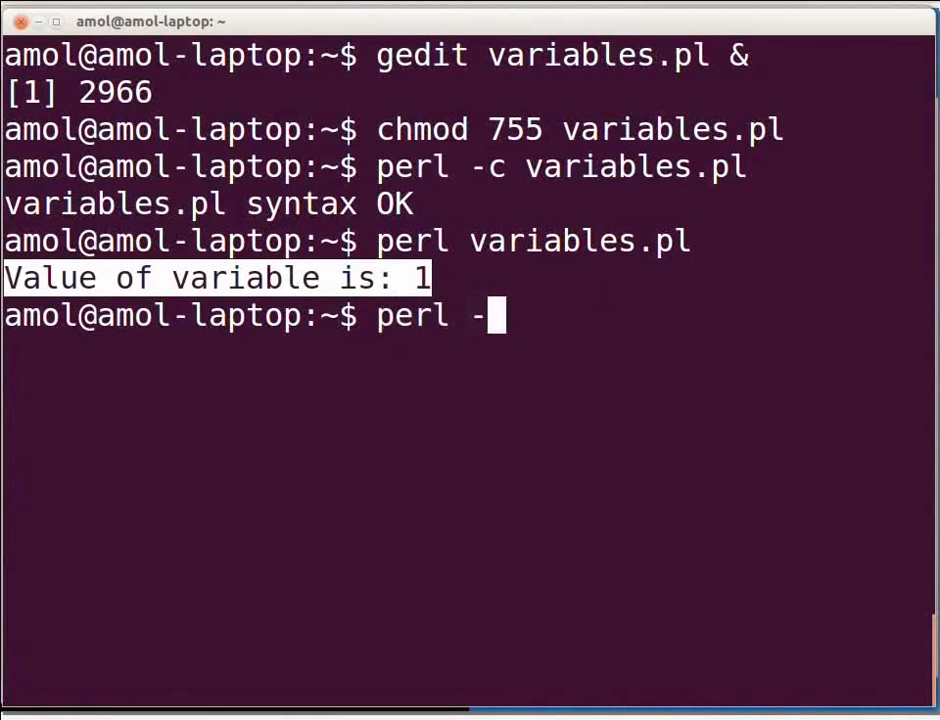
type("c variables.pl")
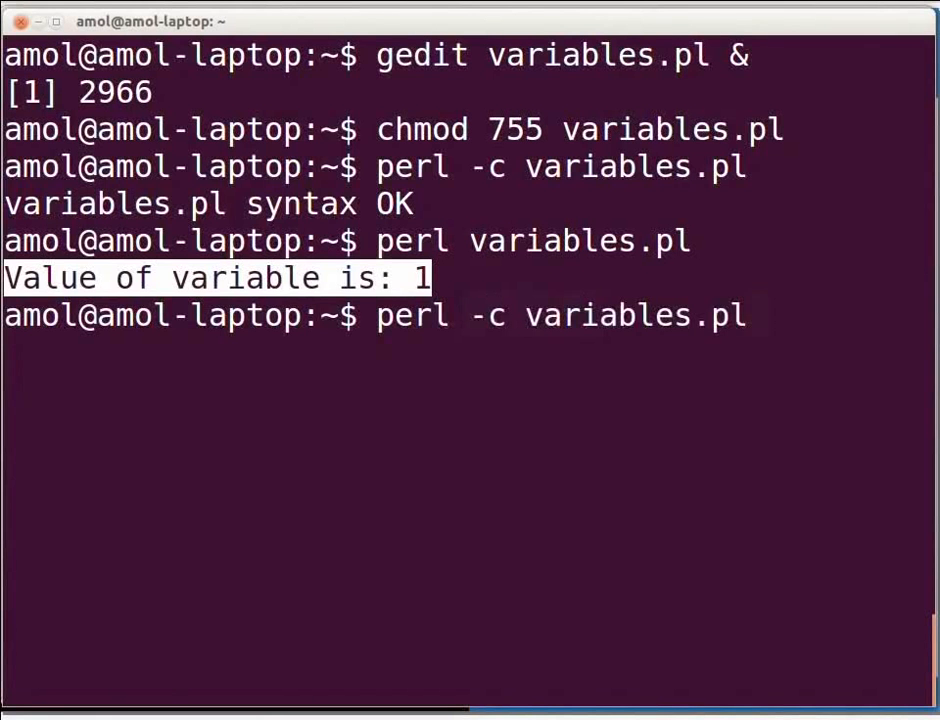
key("Return")
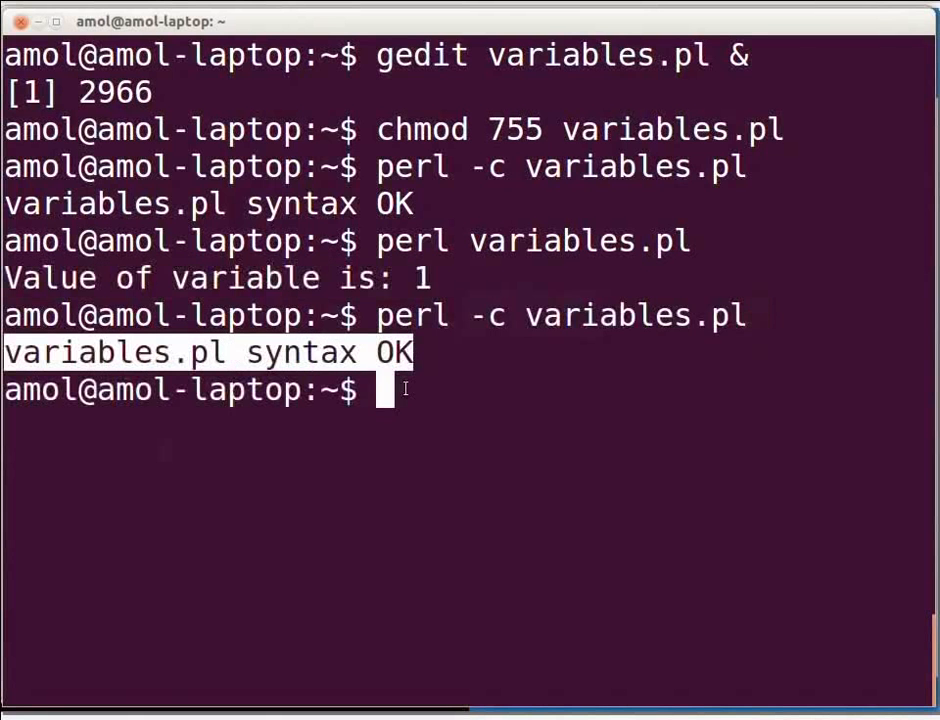
type("per")
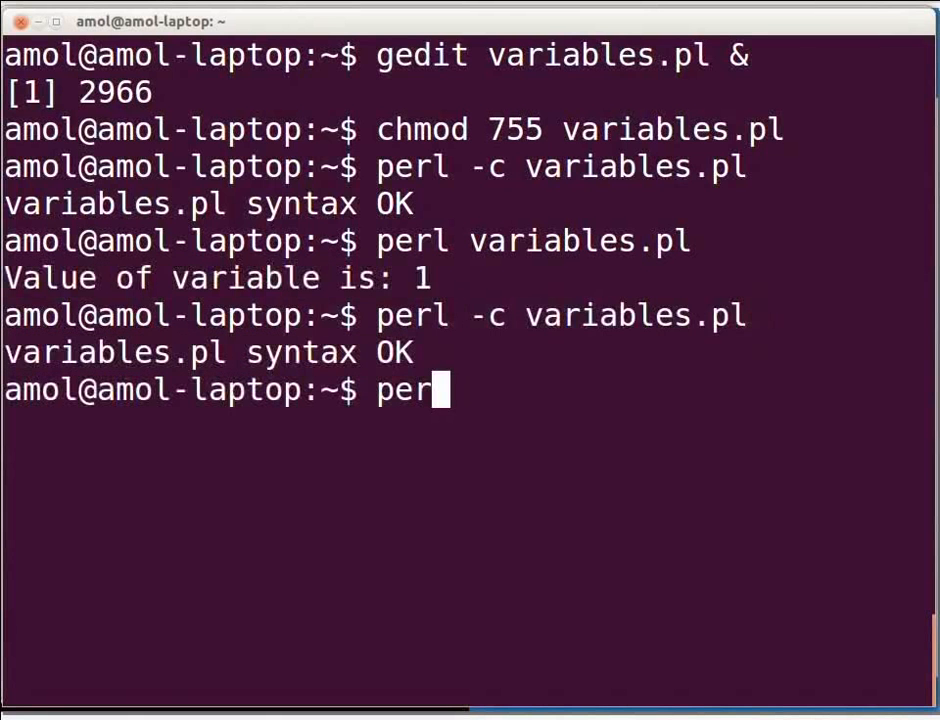
type("l variab")
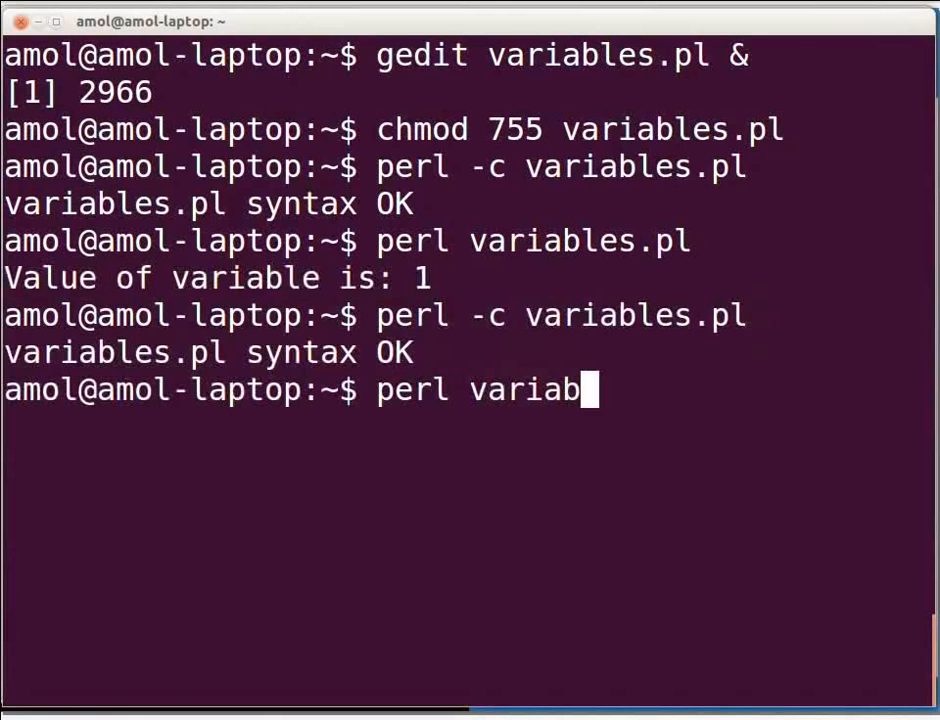
type("les.pl")
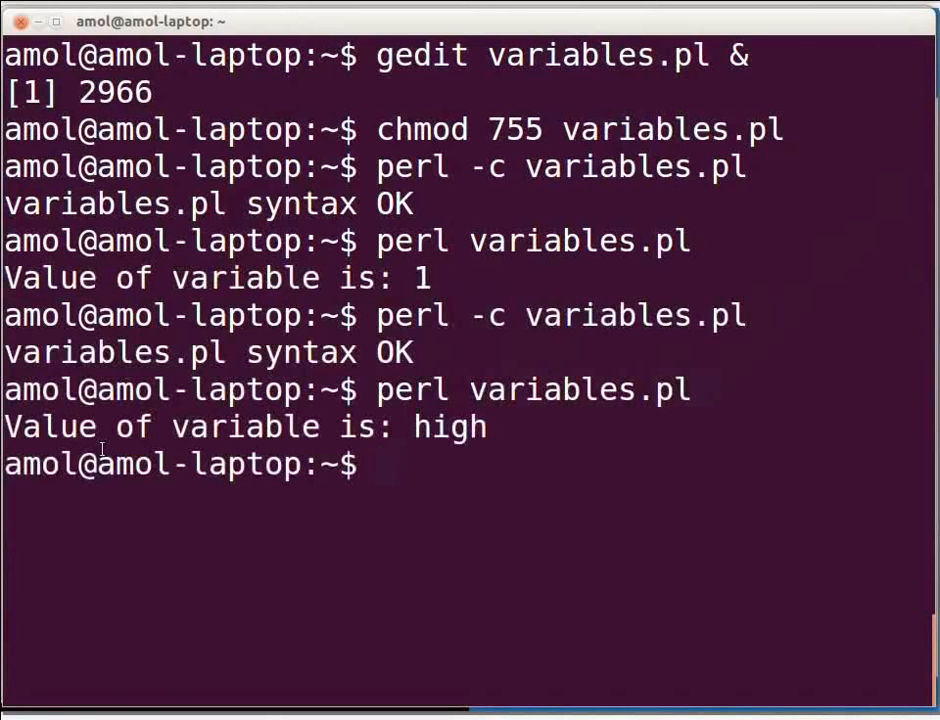
double_click(578, 389)
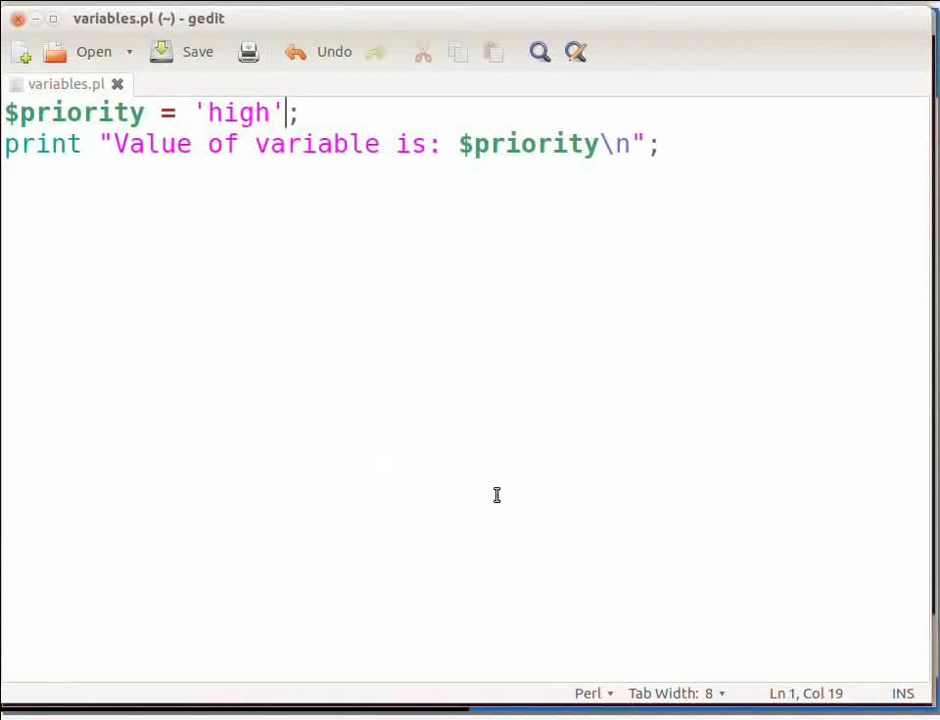
Step: Replace 'high' with "string" in the $priority assignment
key("Home")
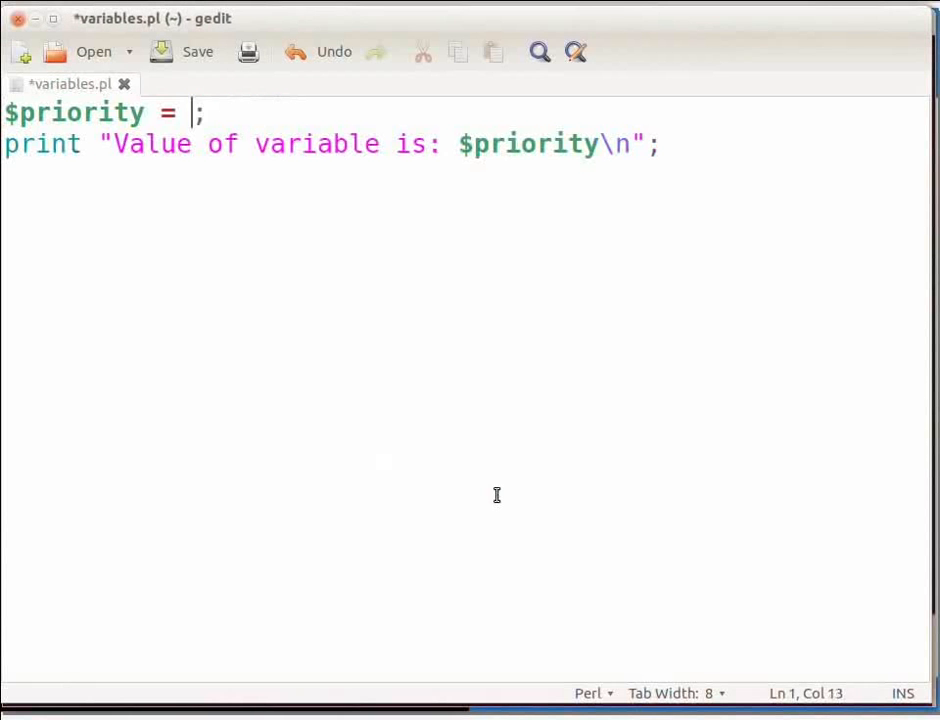
type("\"")
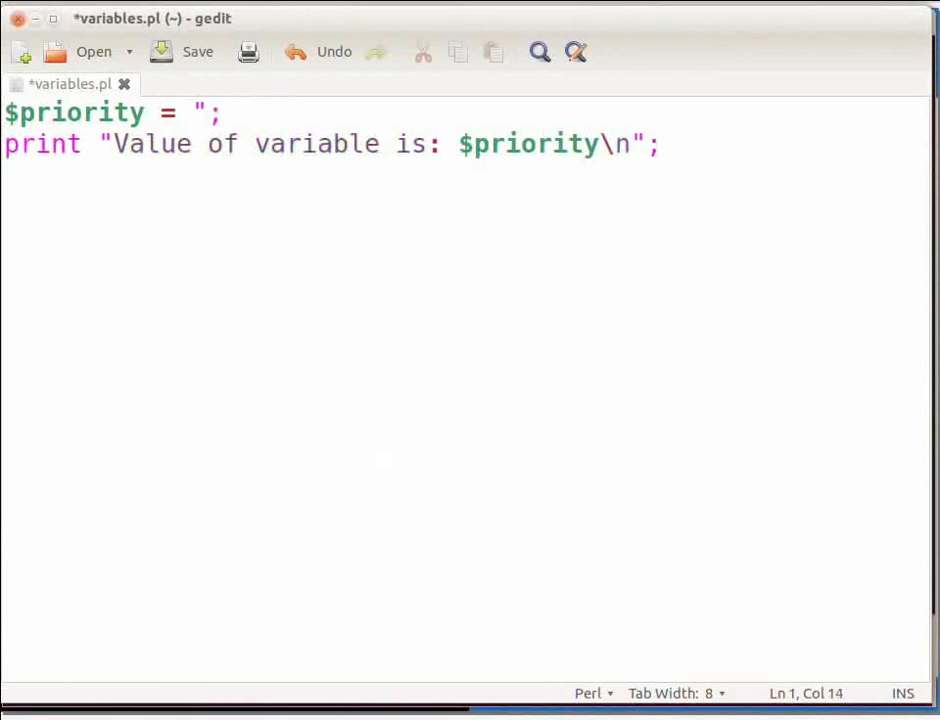
type("string")
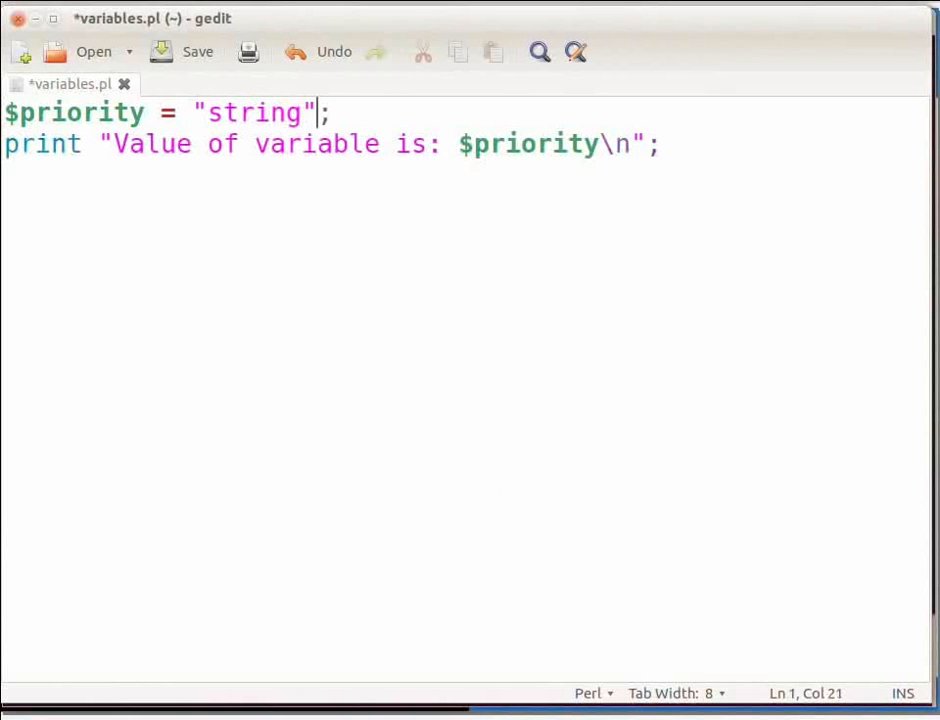
left_click(197, 51)
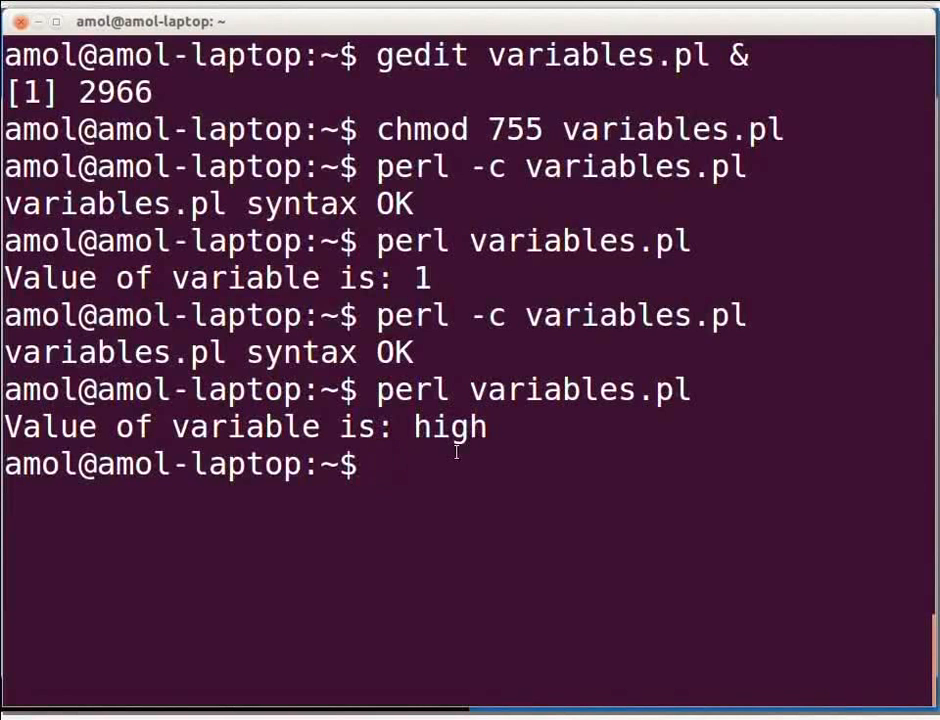
Step: Open a new multivar.pl file in gedit from the terminal
type("ged")
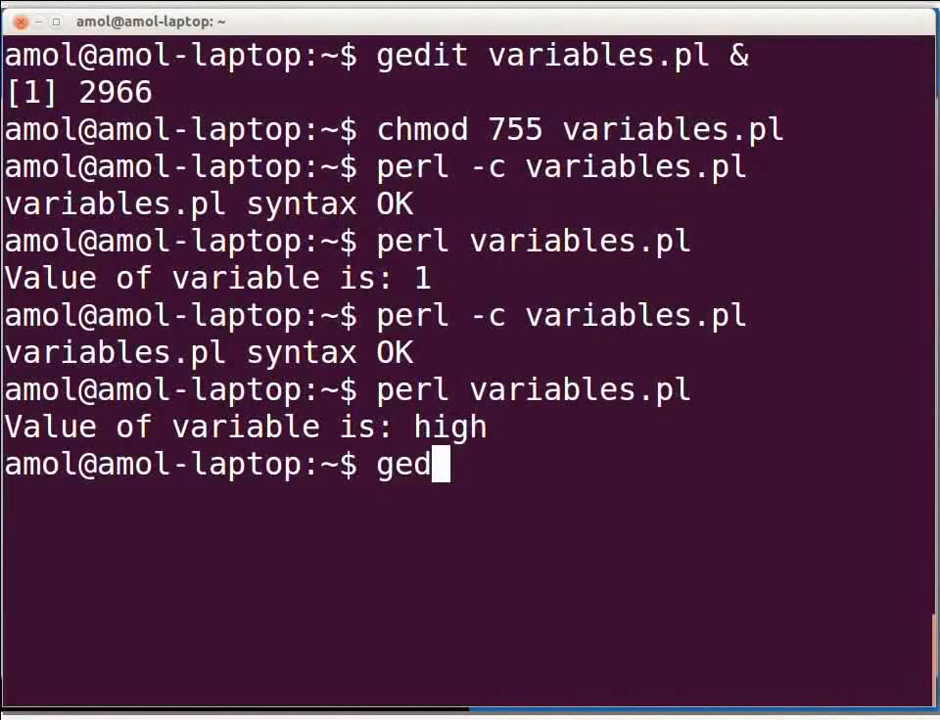
type("it mult")
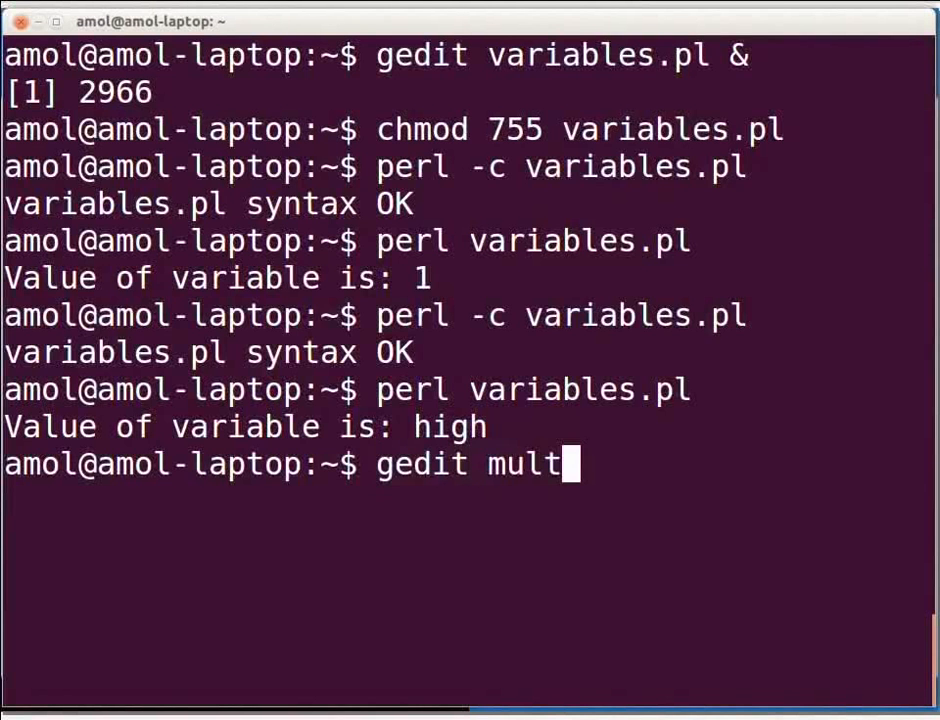
type("ivar.p")
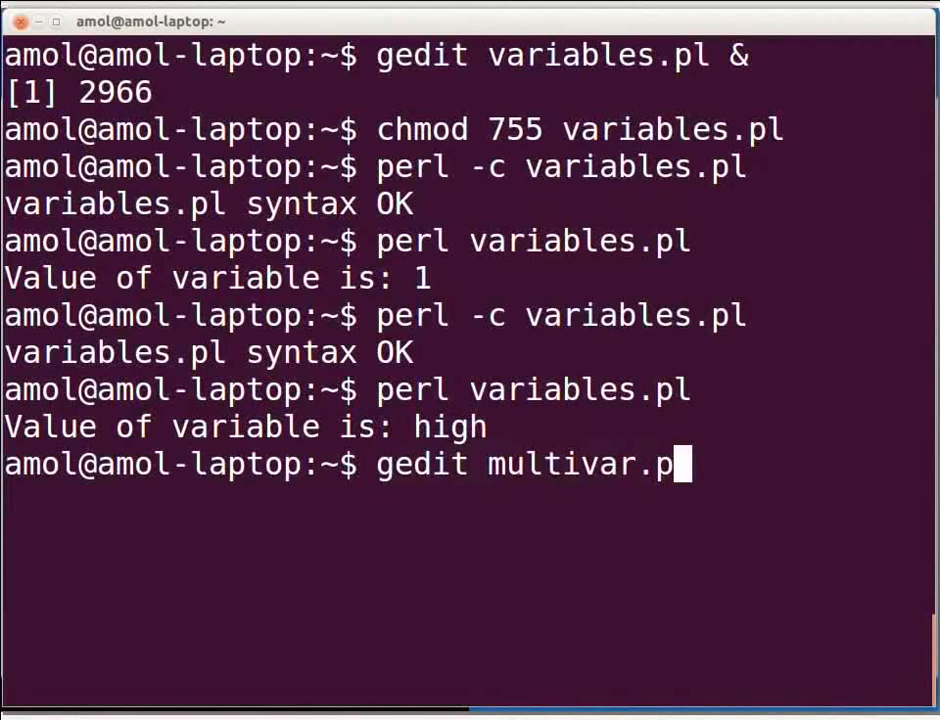
type("l")
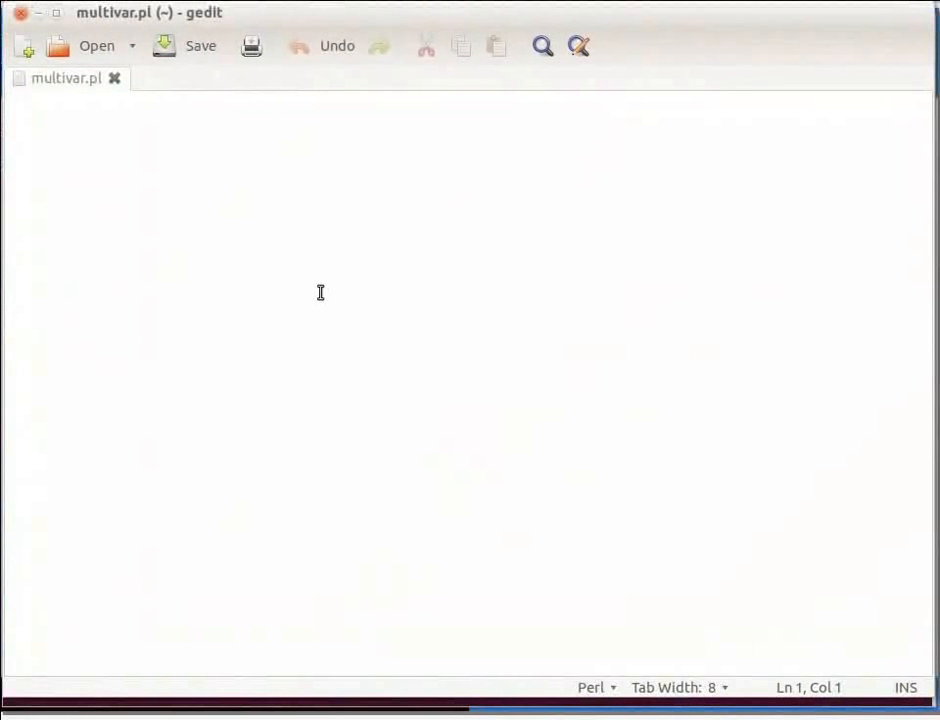
Step: Type '$firstVar, $secondVar;' and below it '$firstVar = $secondVar;'
type("$firstVa")
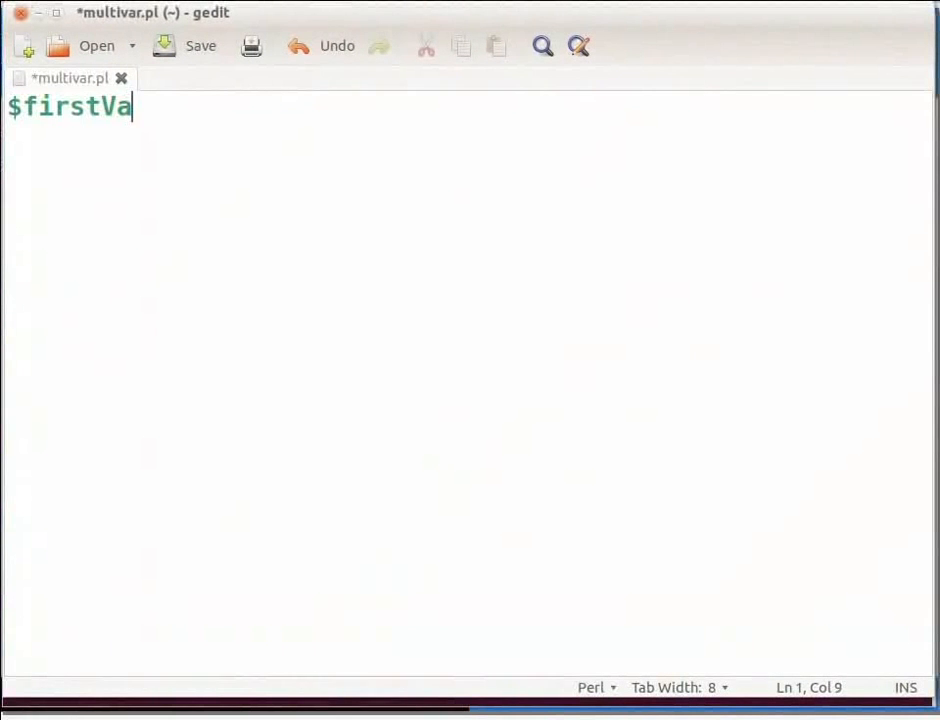
type("r,")
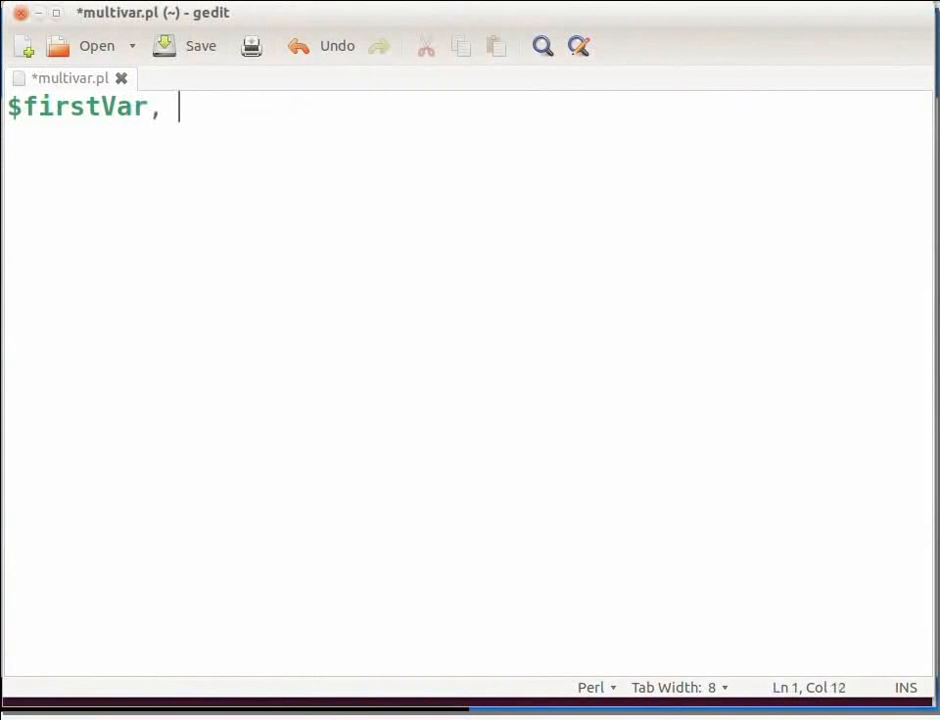
type("$second")
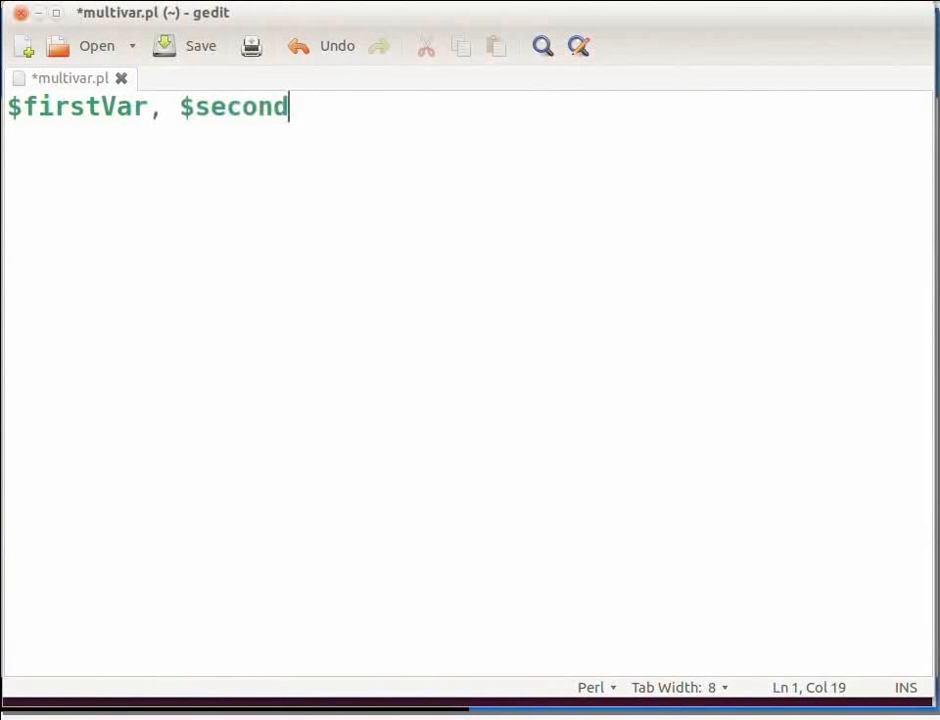
type("Var;")
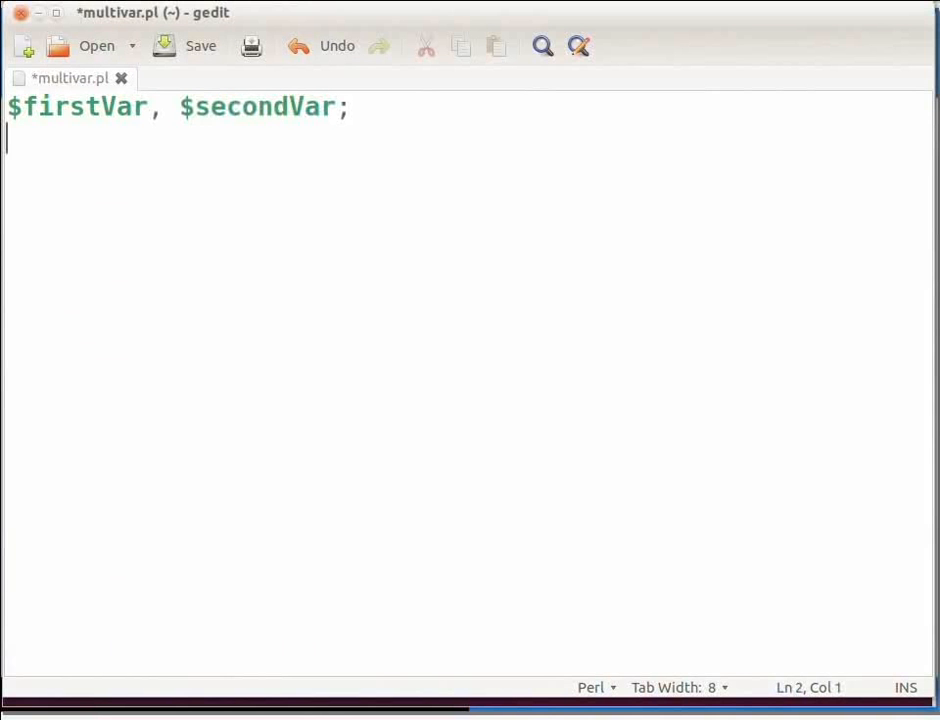
type("$")
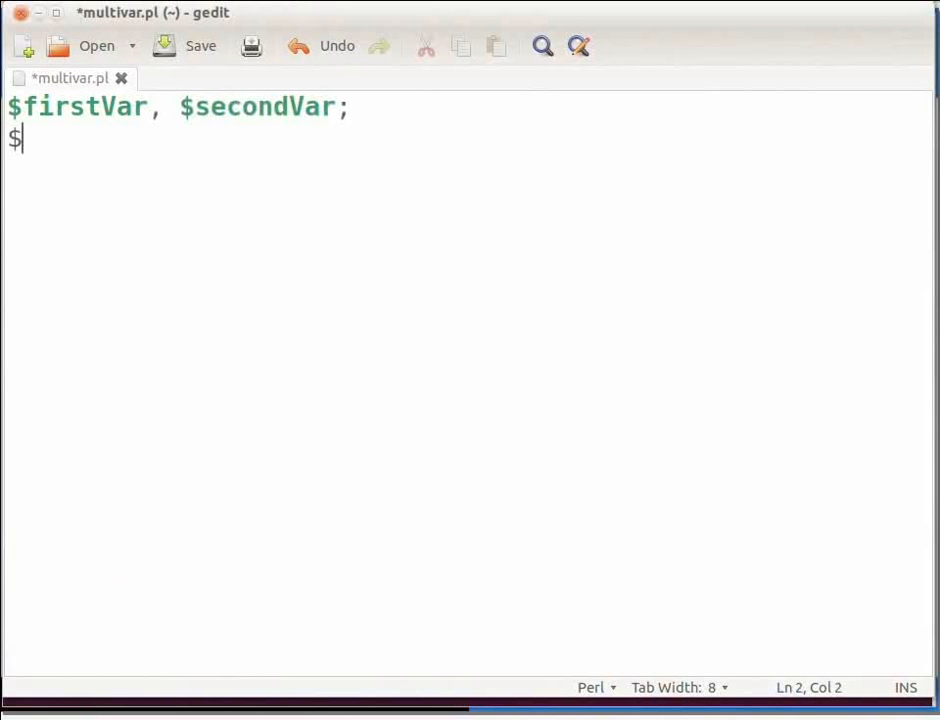
type("firstVar")
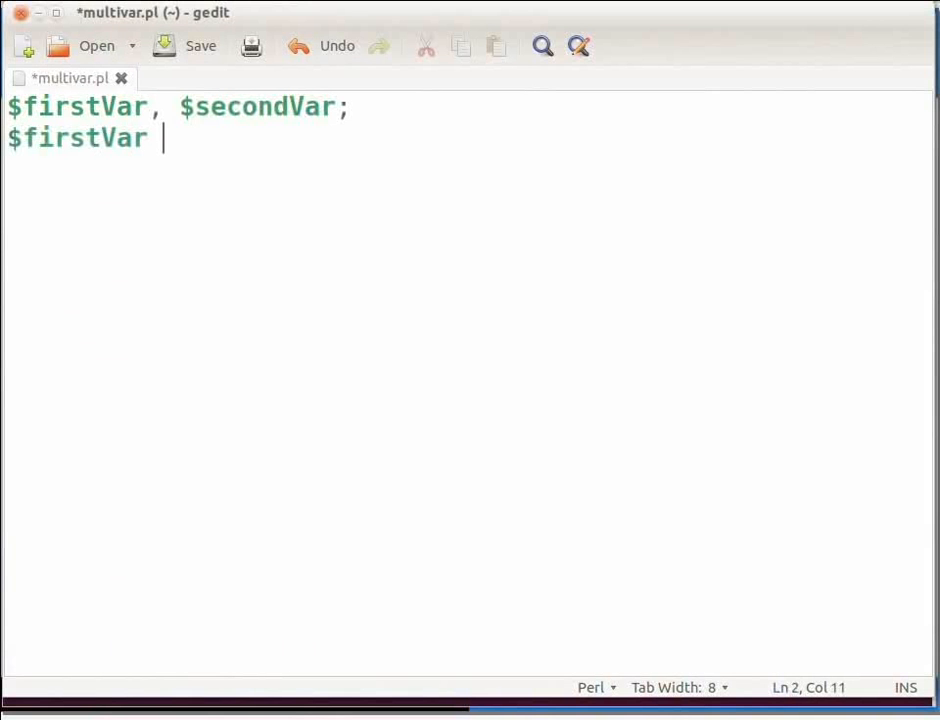
type("=")
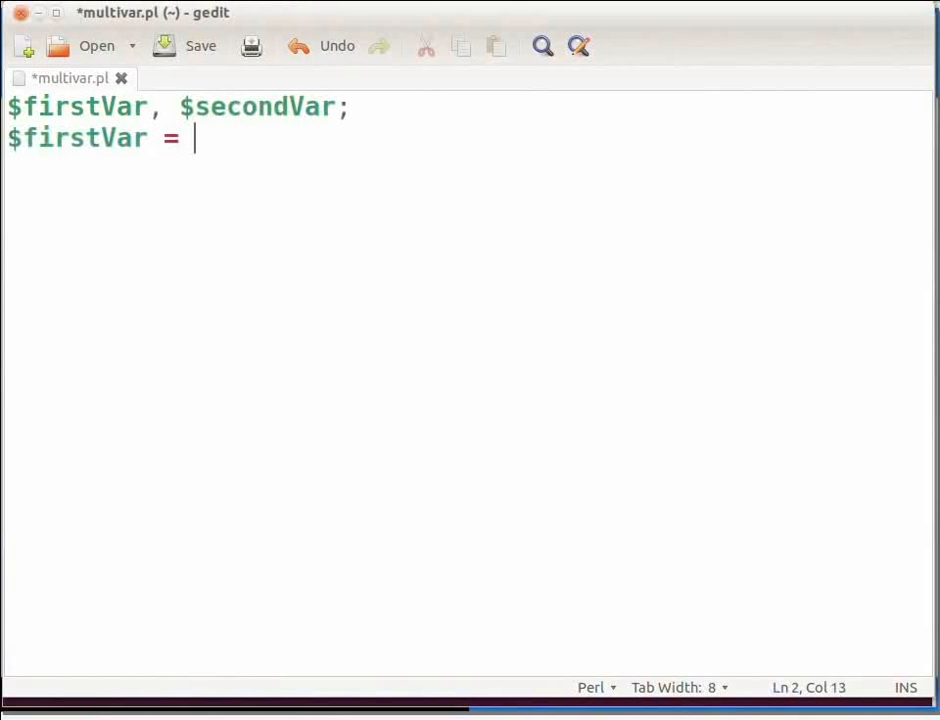
type("$sec")
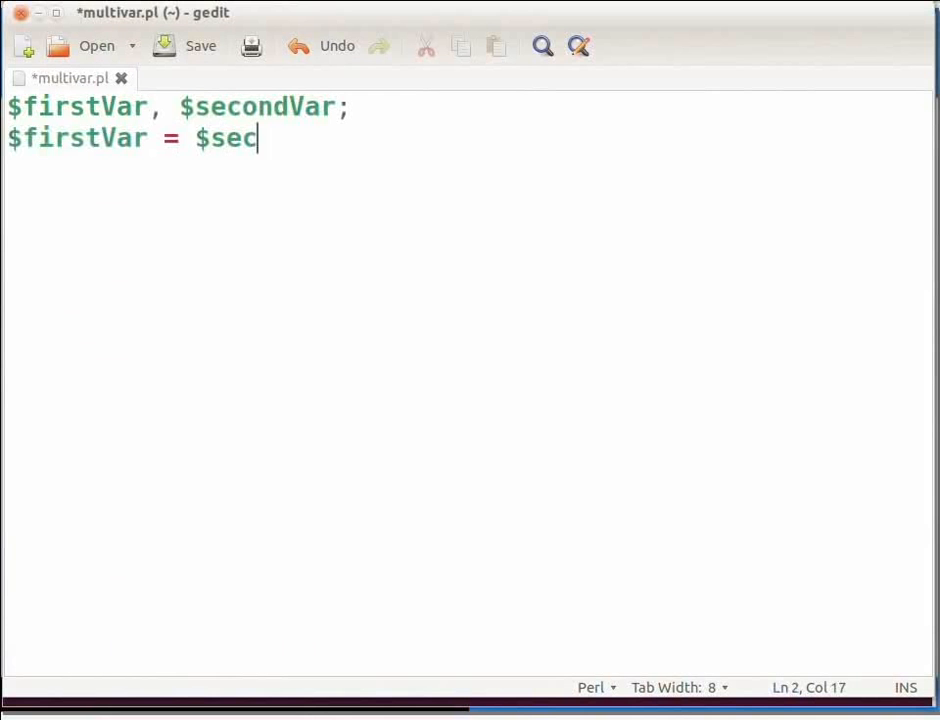
type("ondVar")
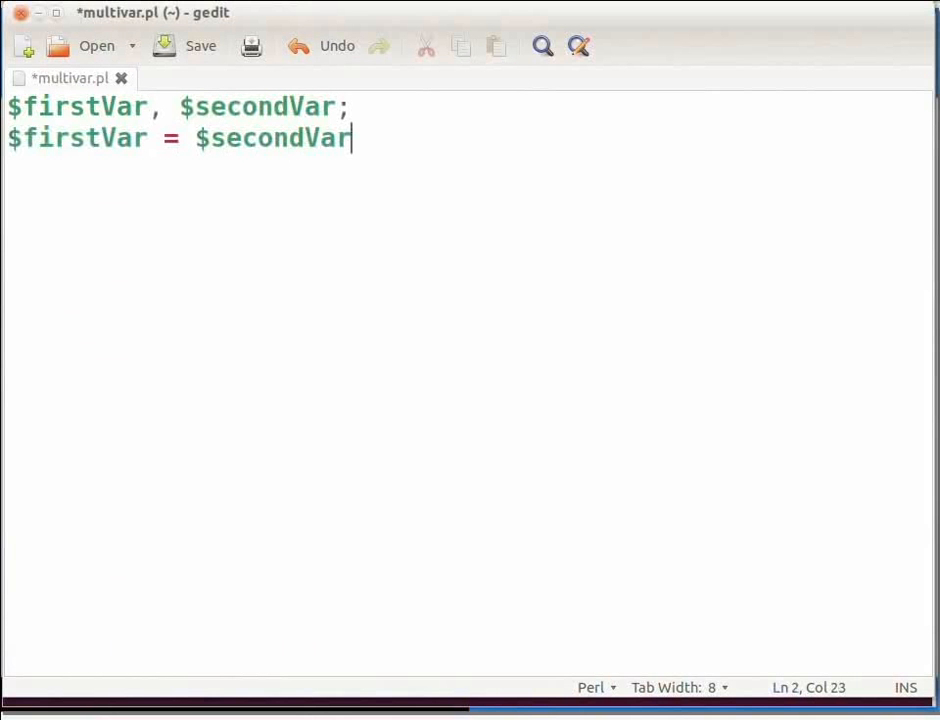
type(";")
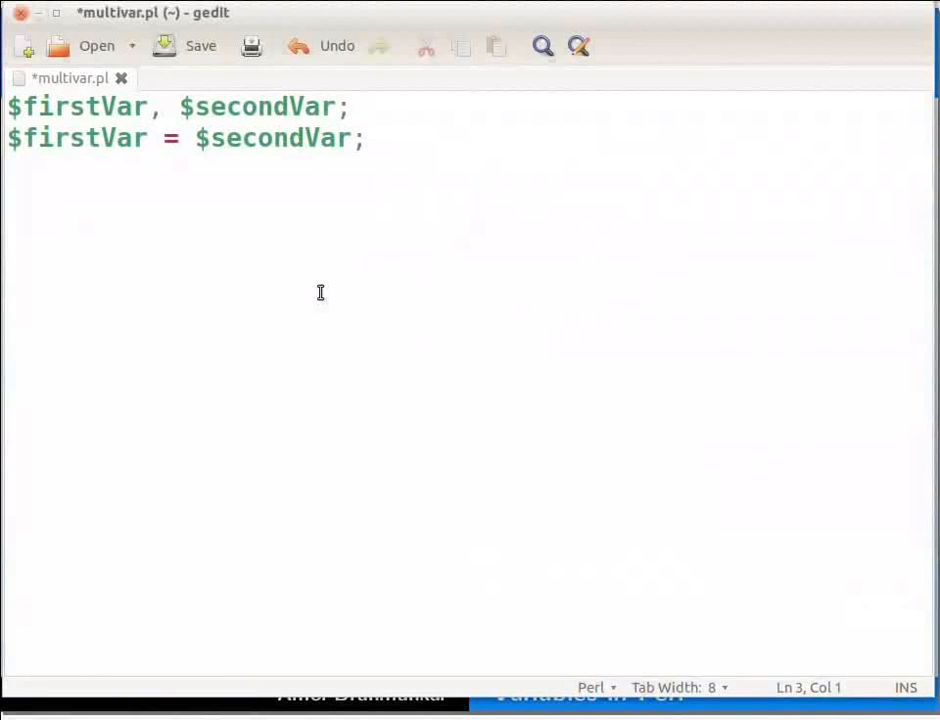
Step: Chain '= 10' onto the assignment and begin printing 'firstVar: $firstVar'
left_click(365, 138)
type(" = 10")
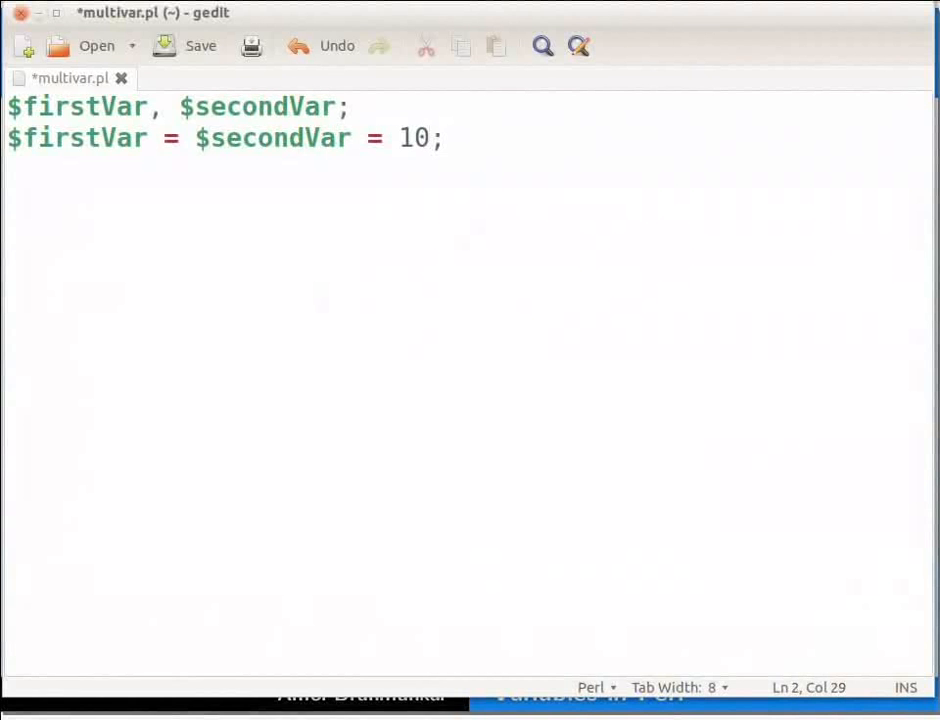
key("Return")
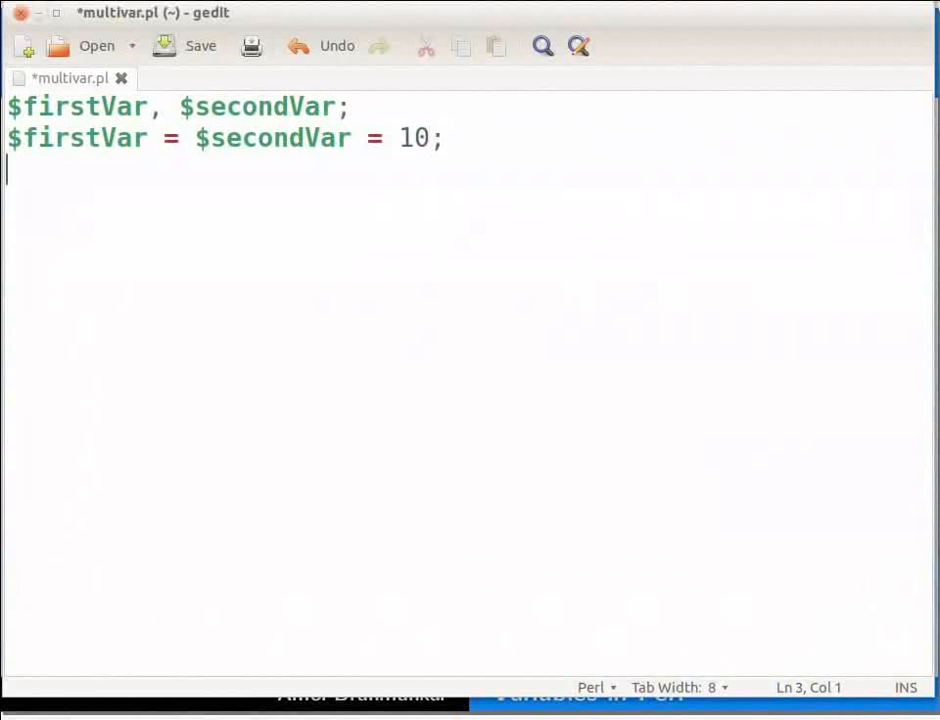
type("print")
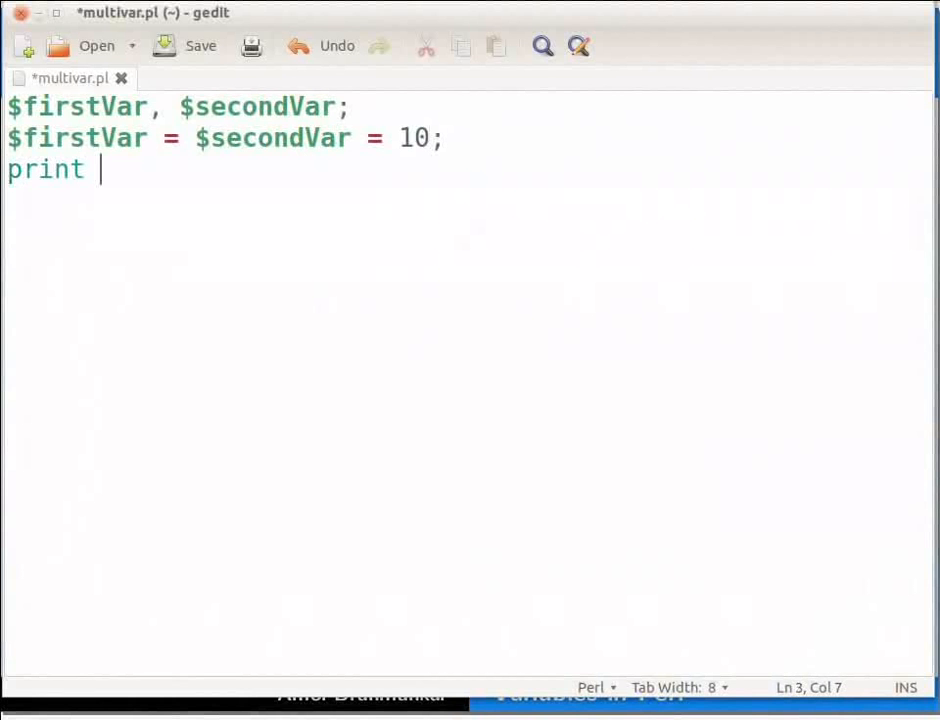
type("\"")
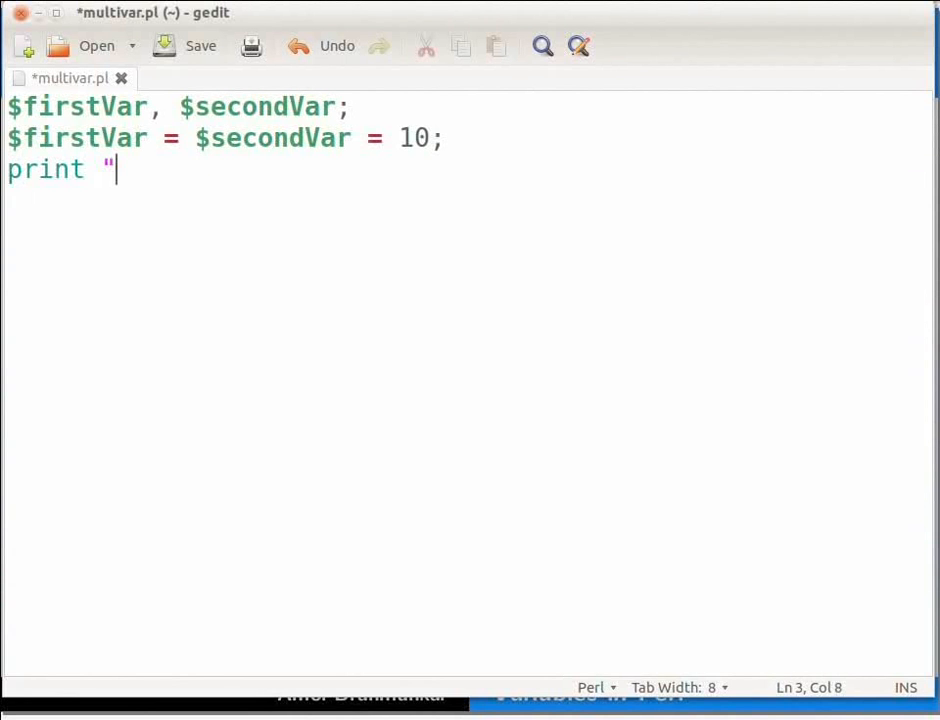
type("firstVar:")
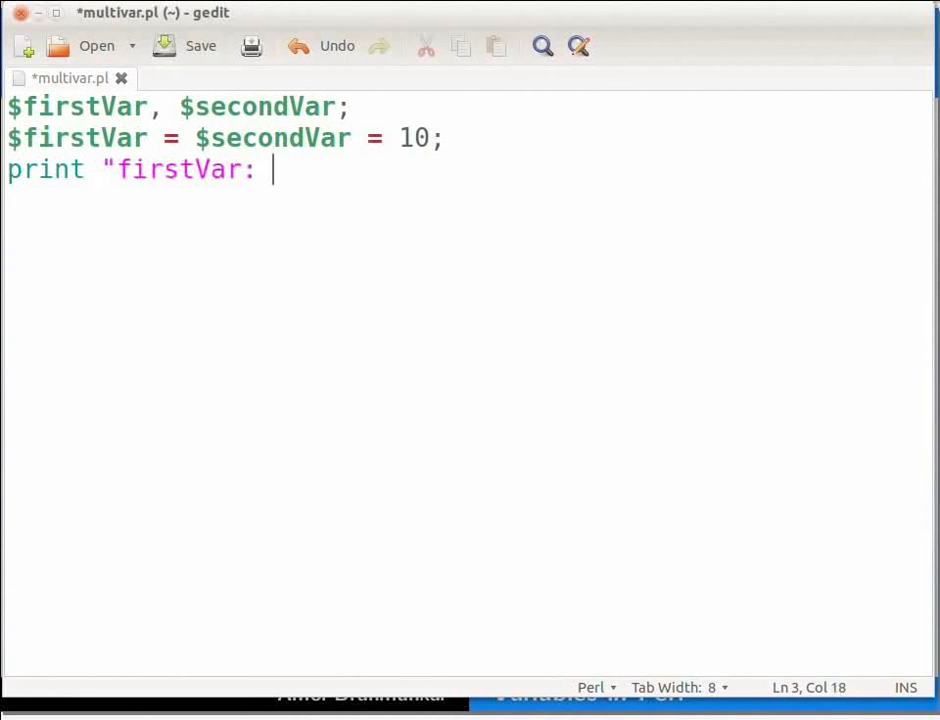
type("$first")
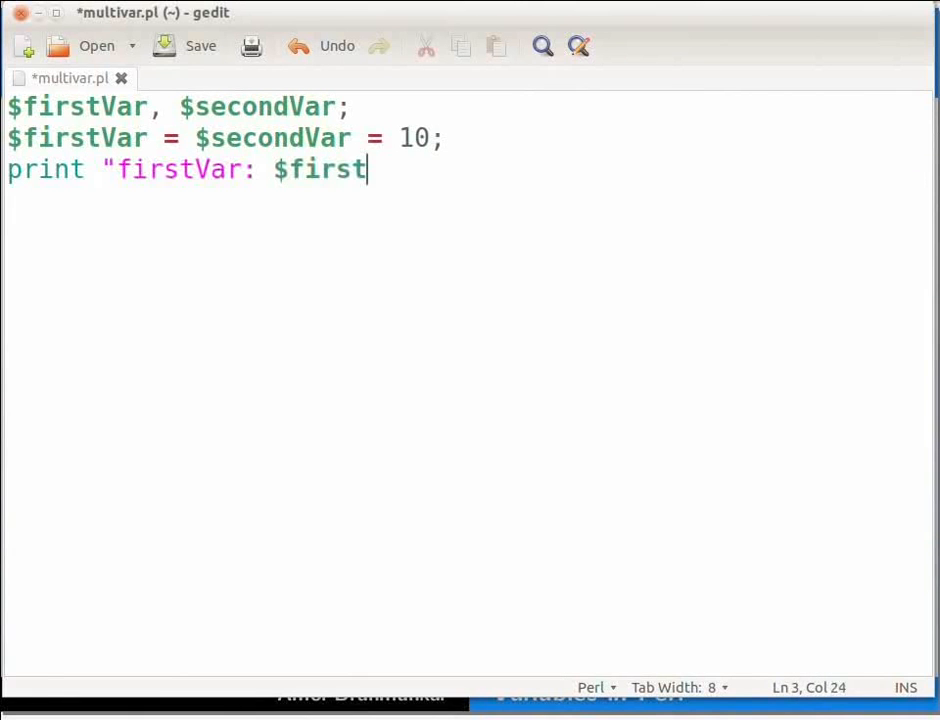
type("Var")
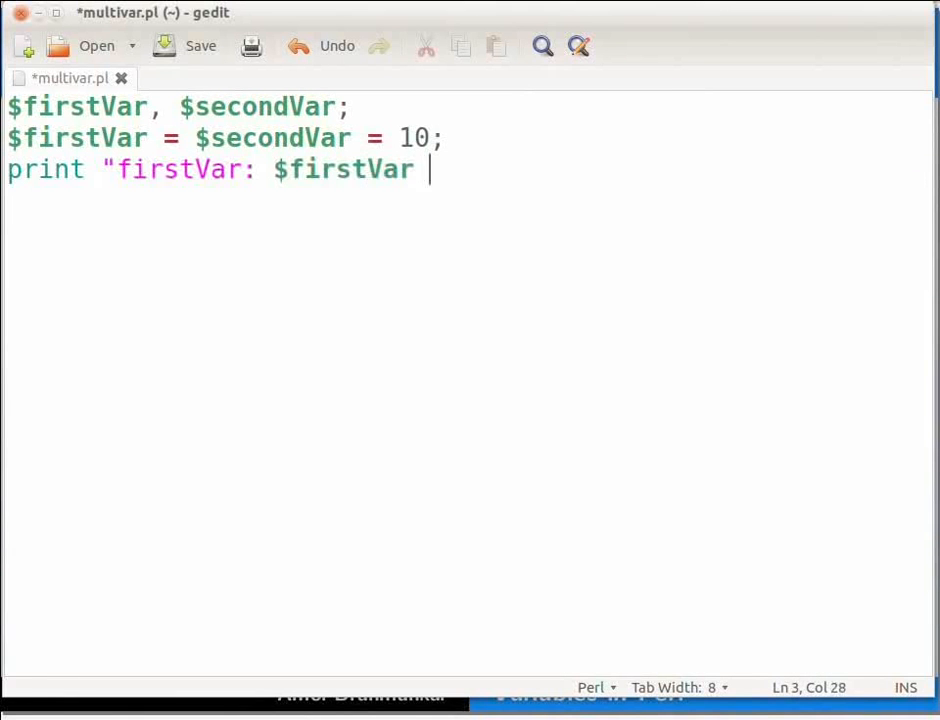
Step: Finish the print line with 'and secondVar: $secondVar\n' and start a new line
type("and secon")
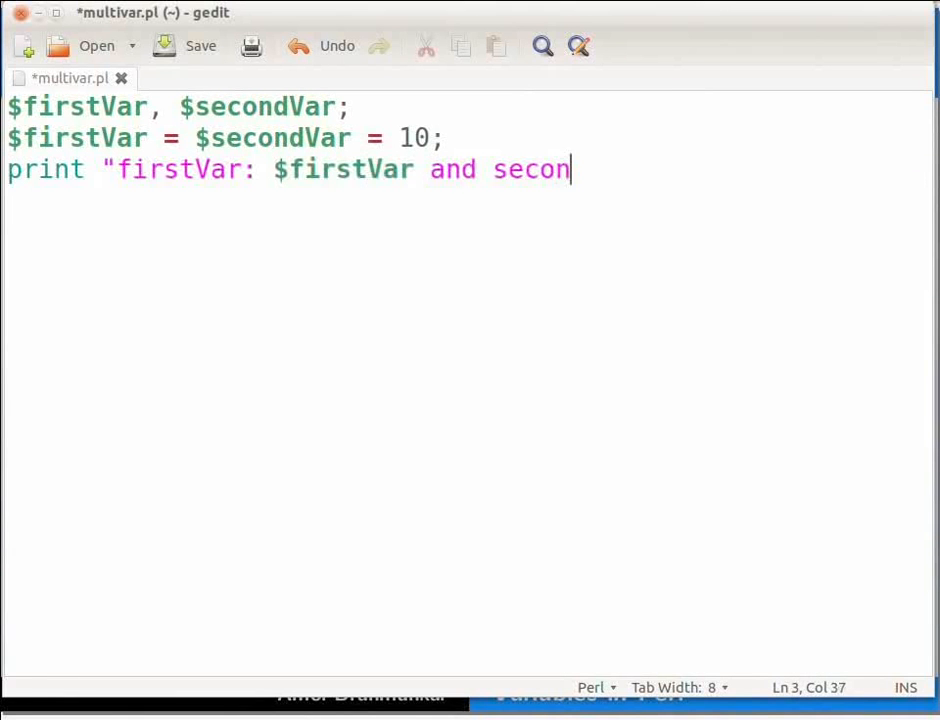
type("dVar: $")
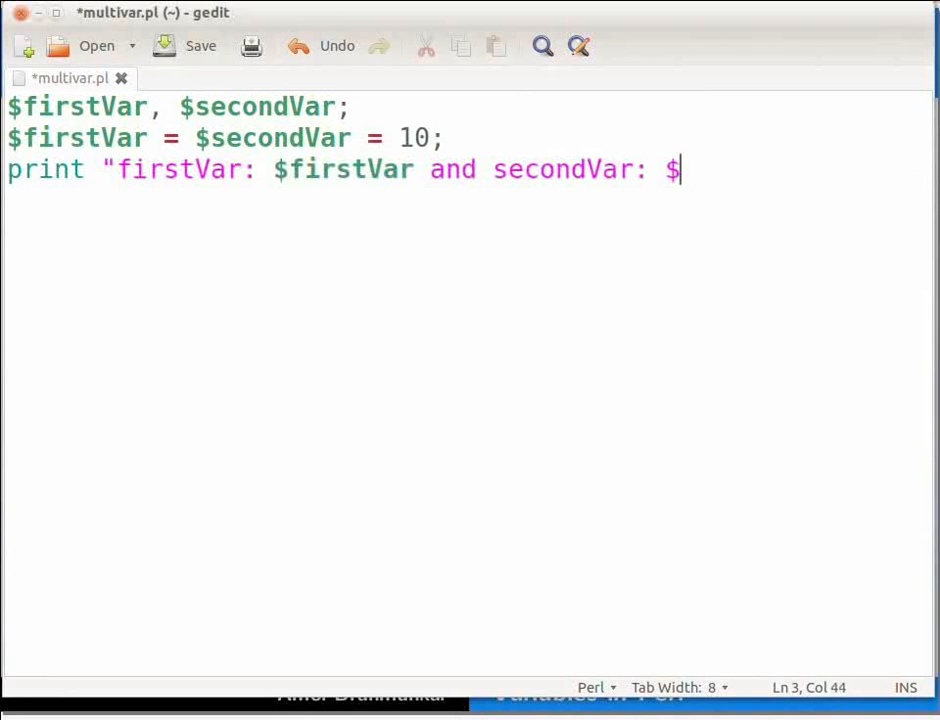
type("second")
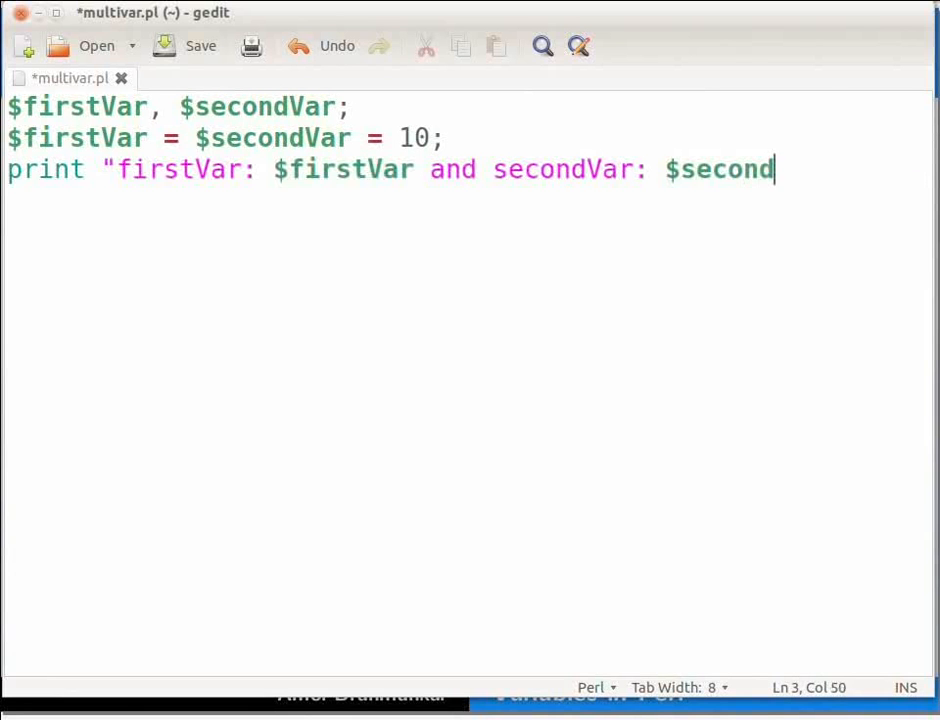
type("Var\\n")
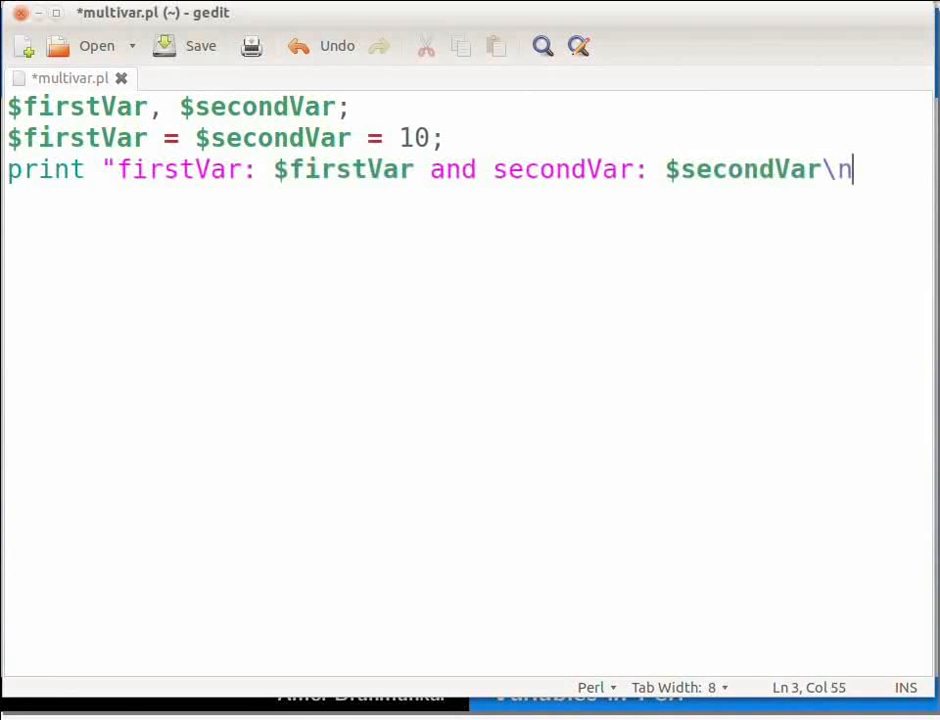
type("\"")
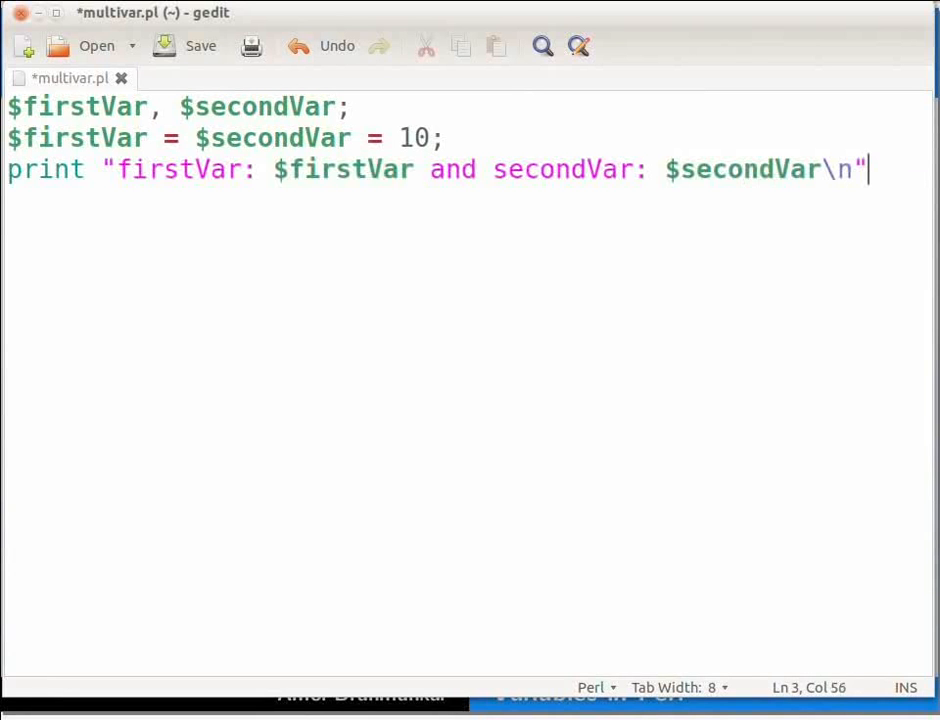
type(";")
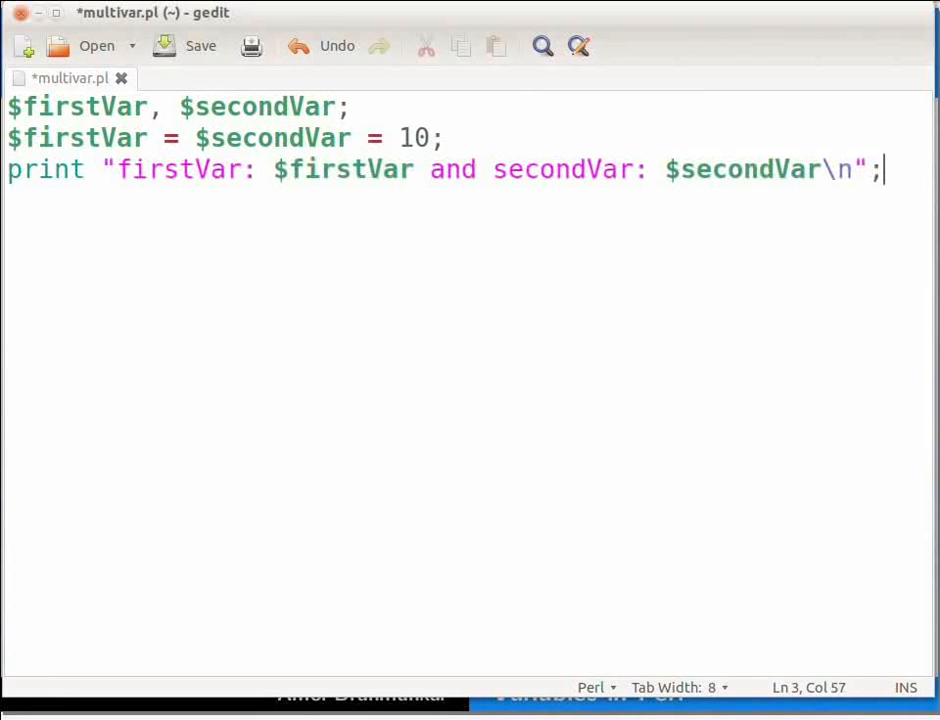
key("Return")
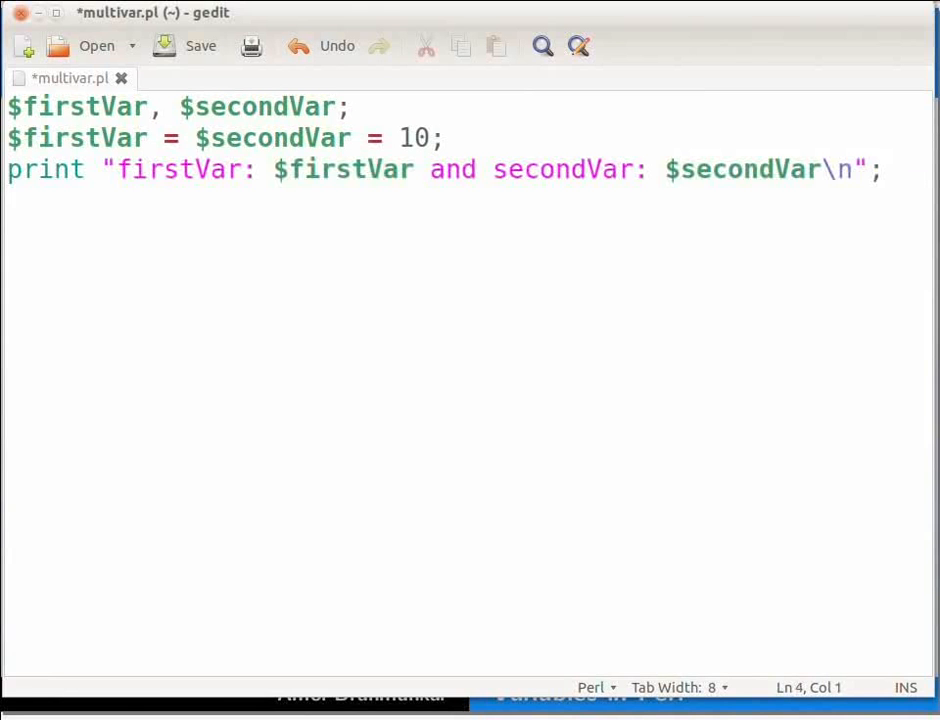
Step: Save the script and add the line $addition = $firstVar + $secondVar;
left_click(200, 46)
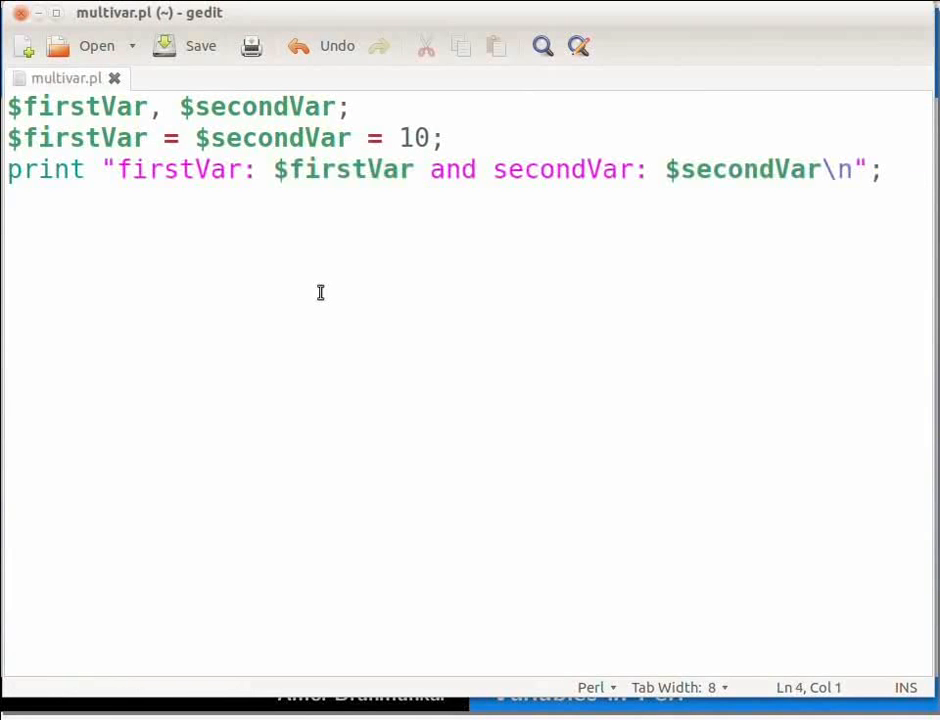
type("$a")
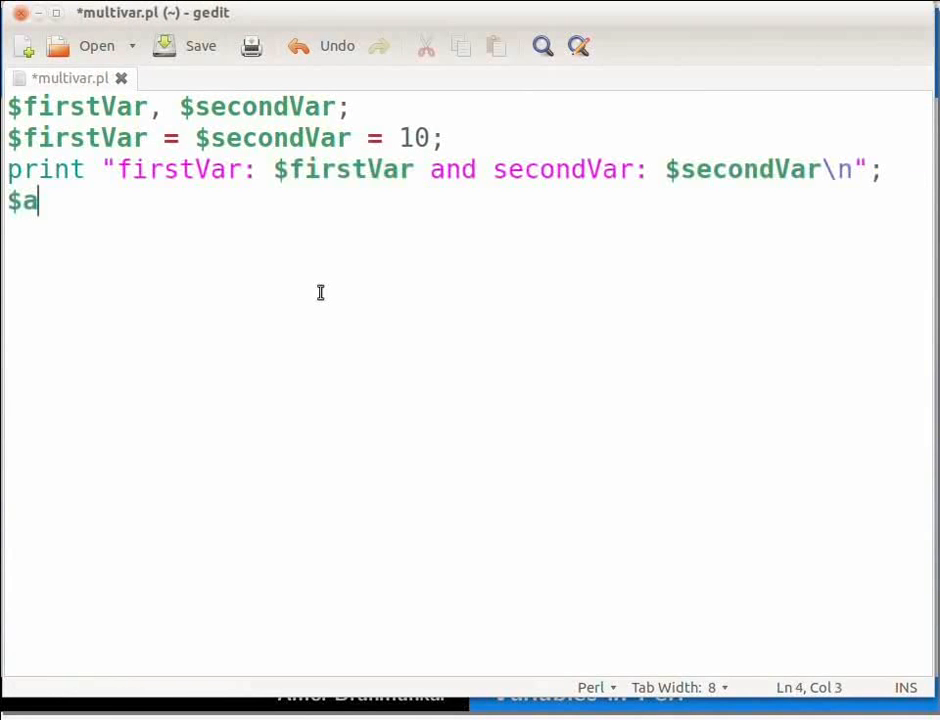
type("ddition")
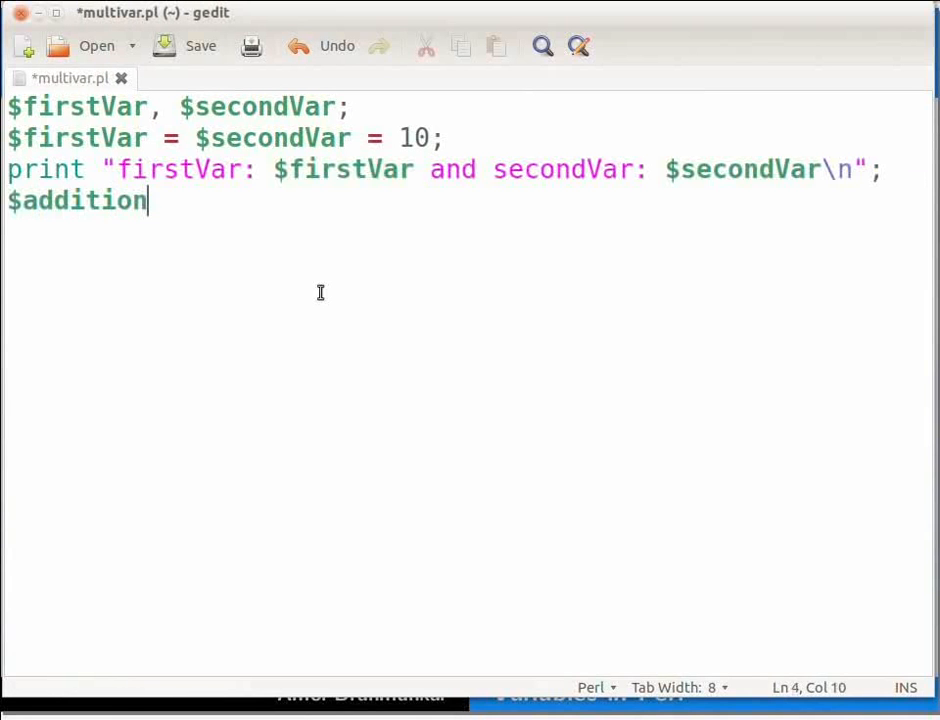
type("=")
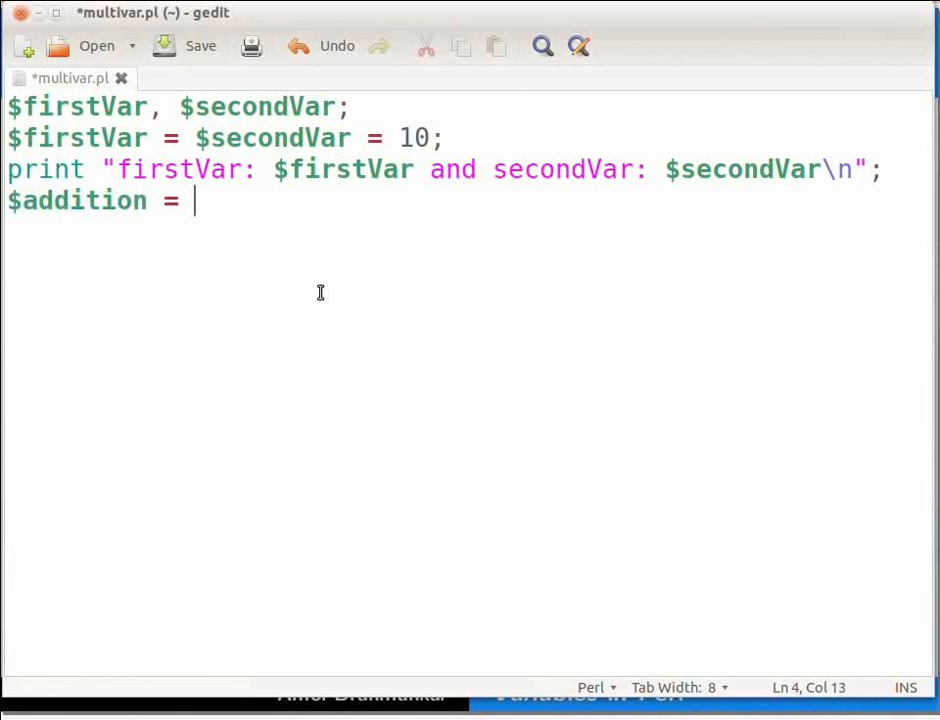
type("$")
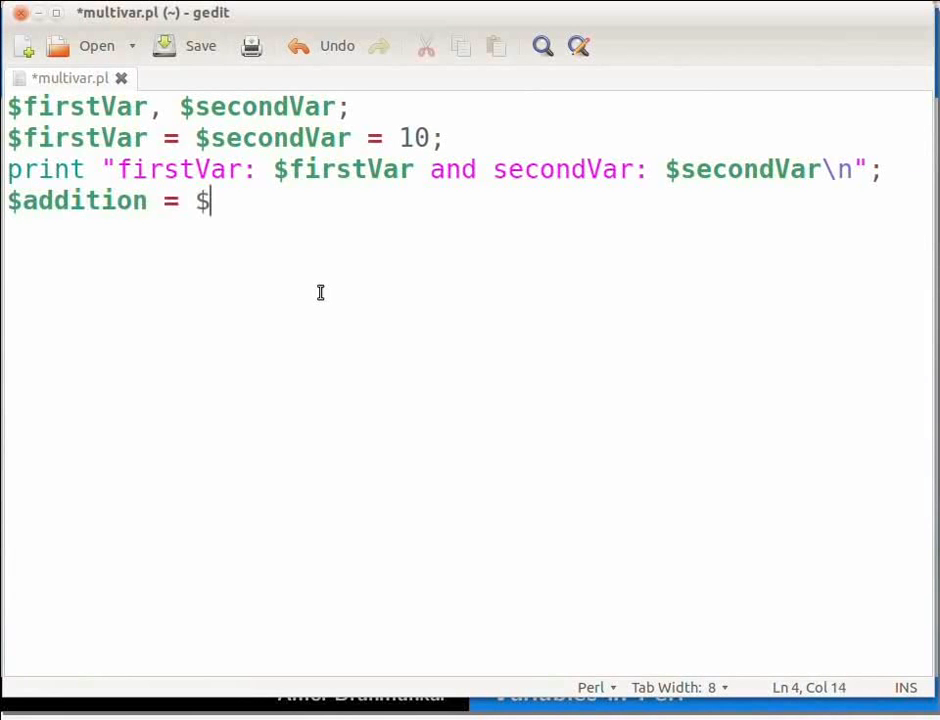
type("firstVar")
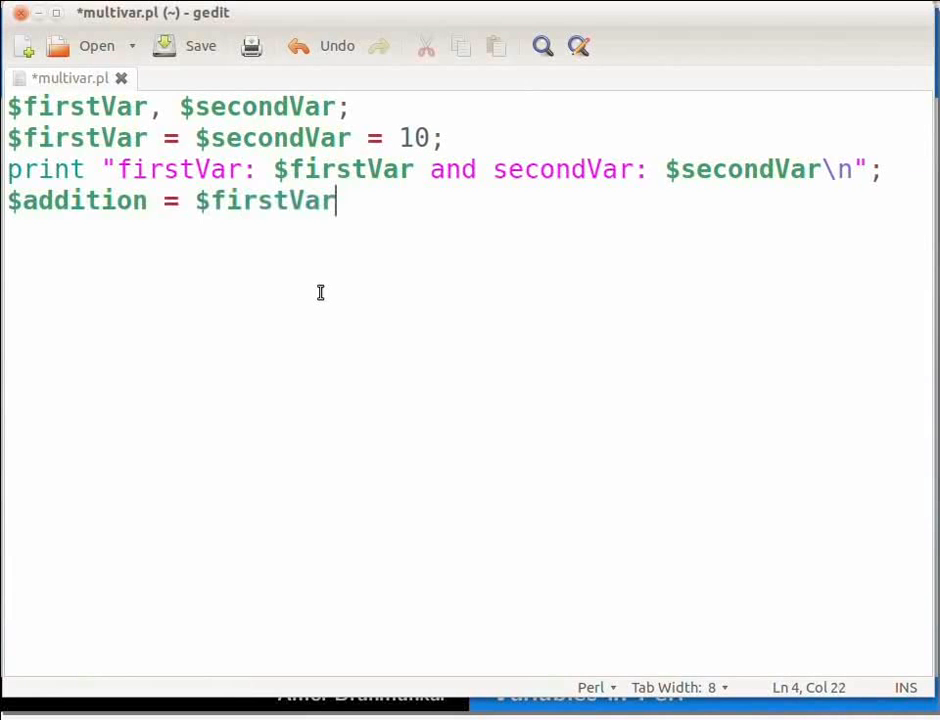
type("+")
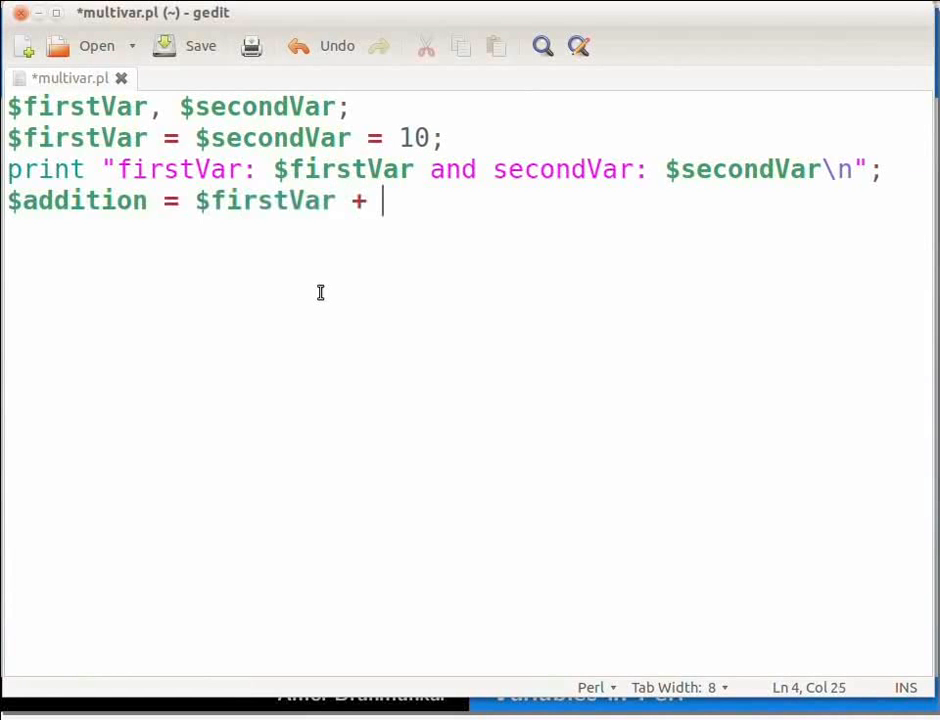
type("$")
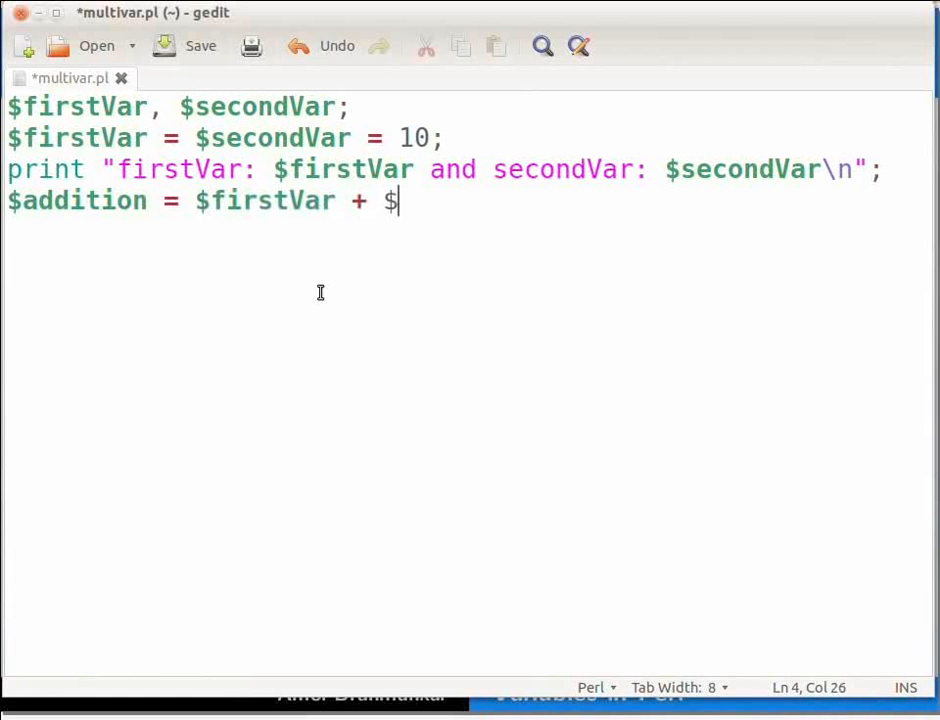
type("secondVar")
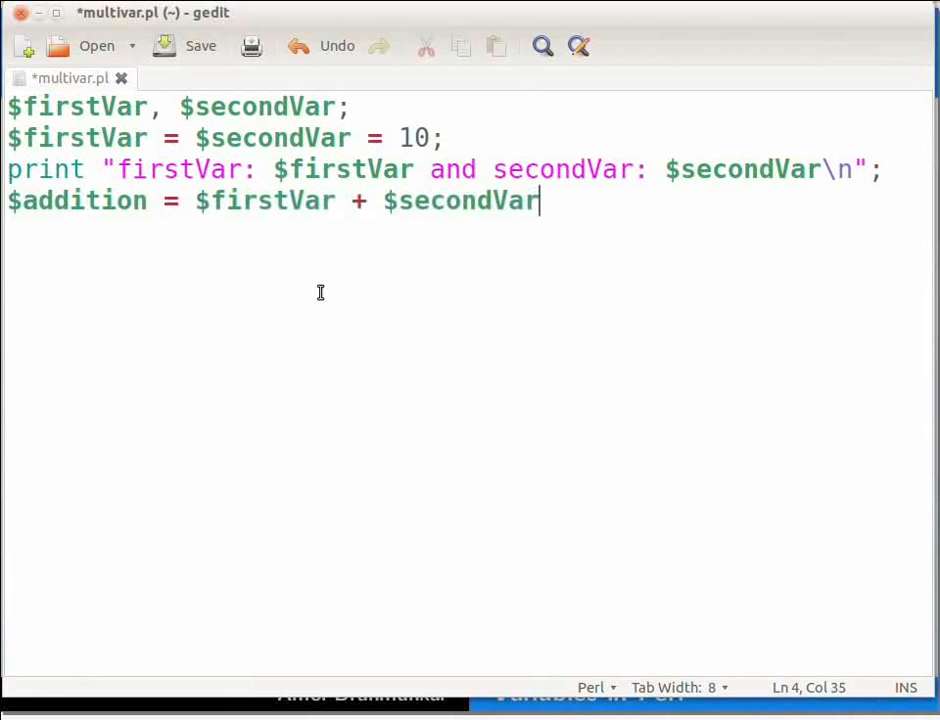
type(";")
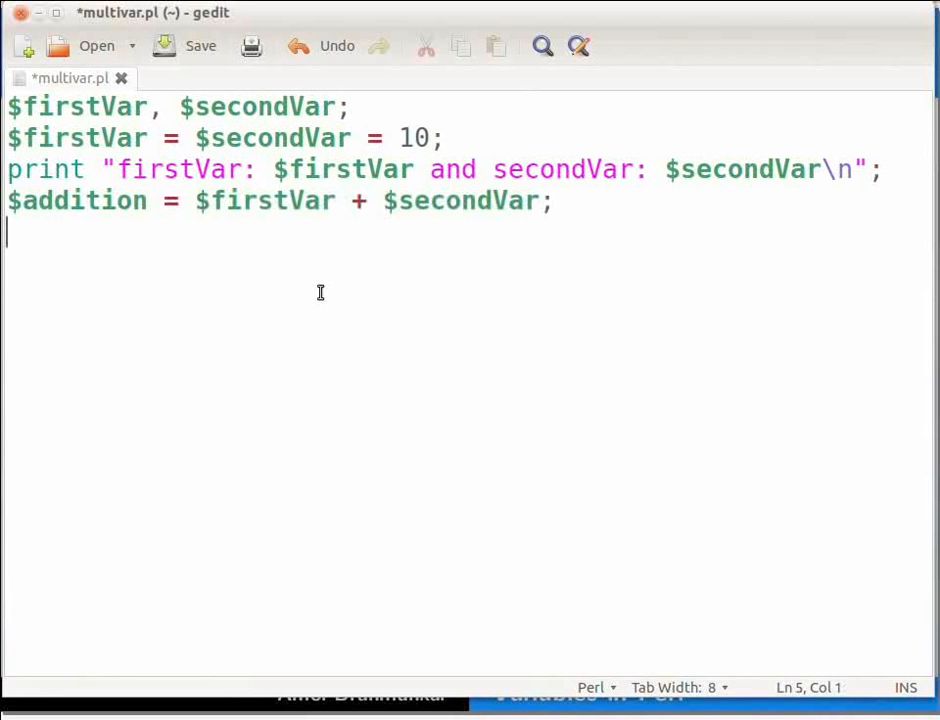
Step: Add the line print "Addition is: $addition\n"; to print the sum
type("pri")
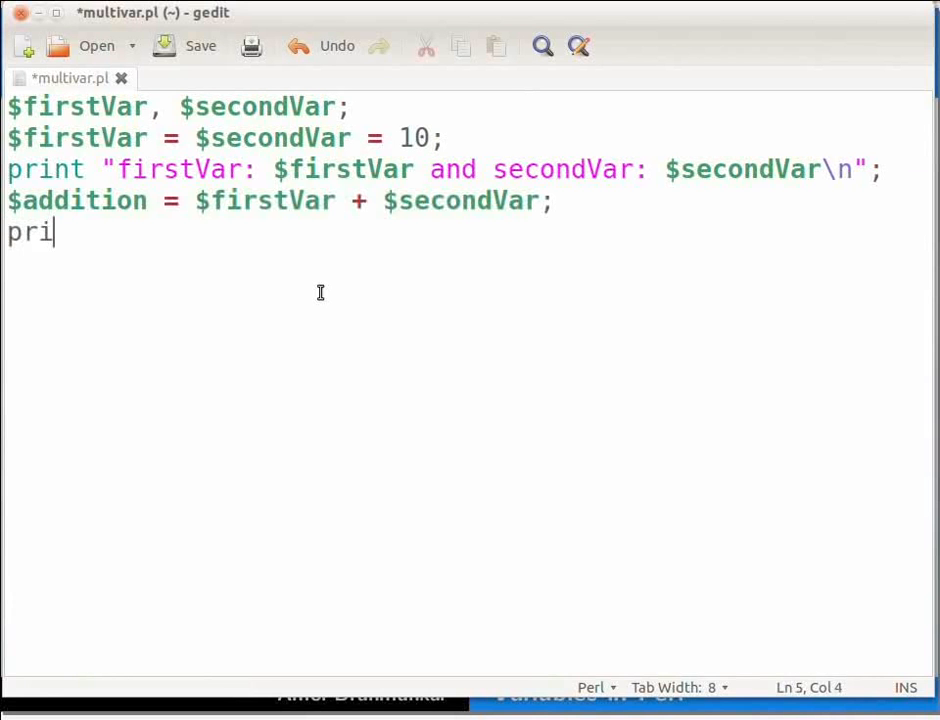
type("nt \"")
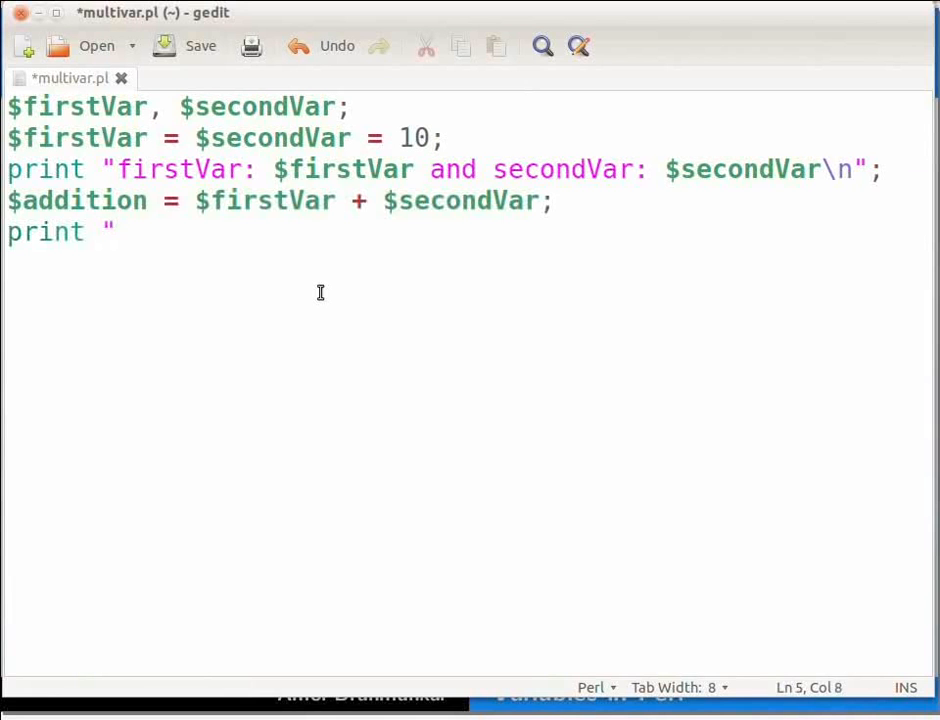
type("Addition i")
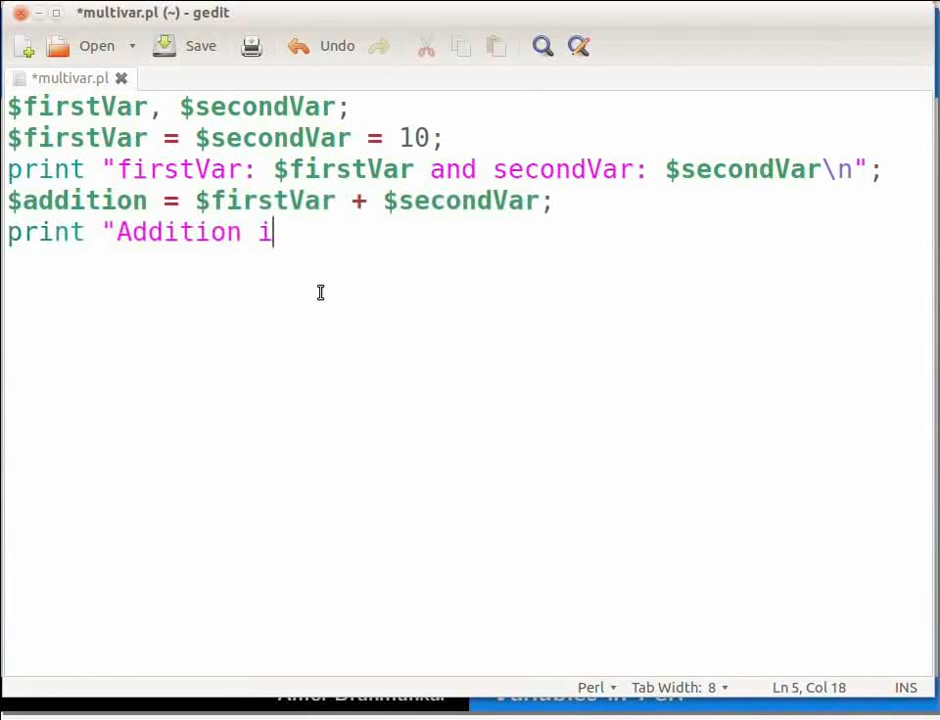
type("s: $add")
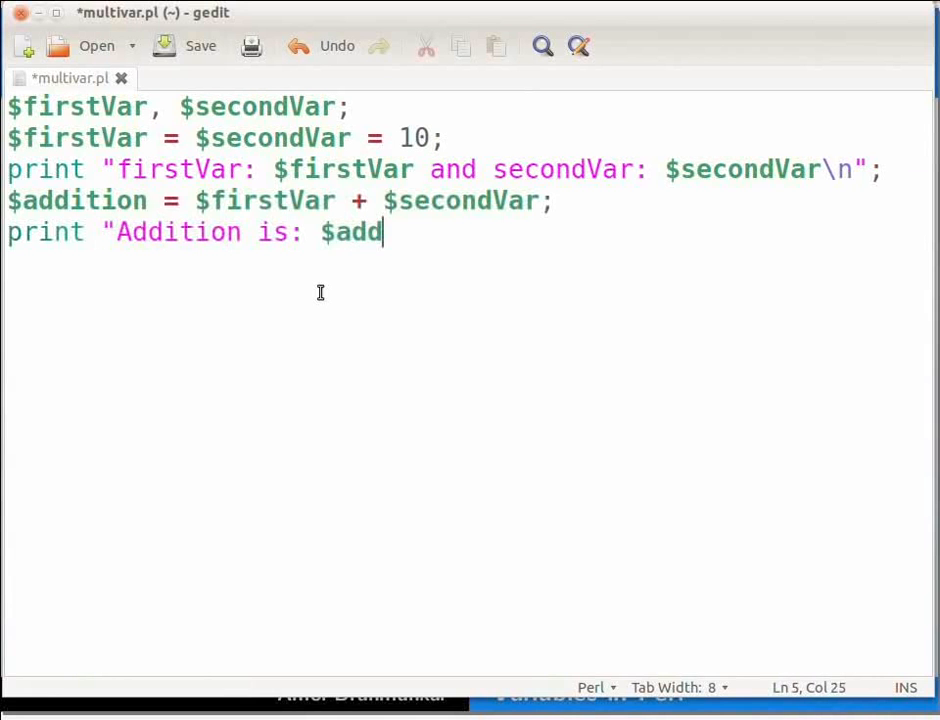
type("ition")
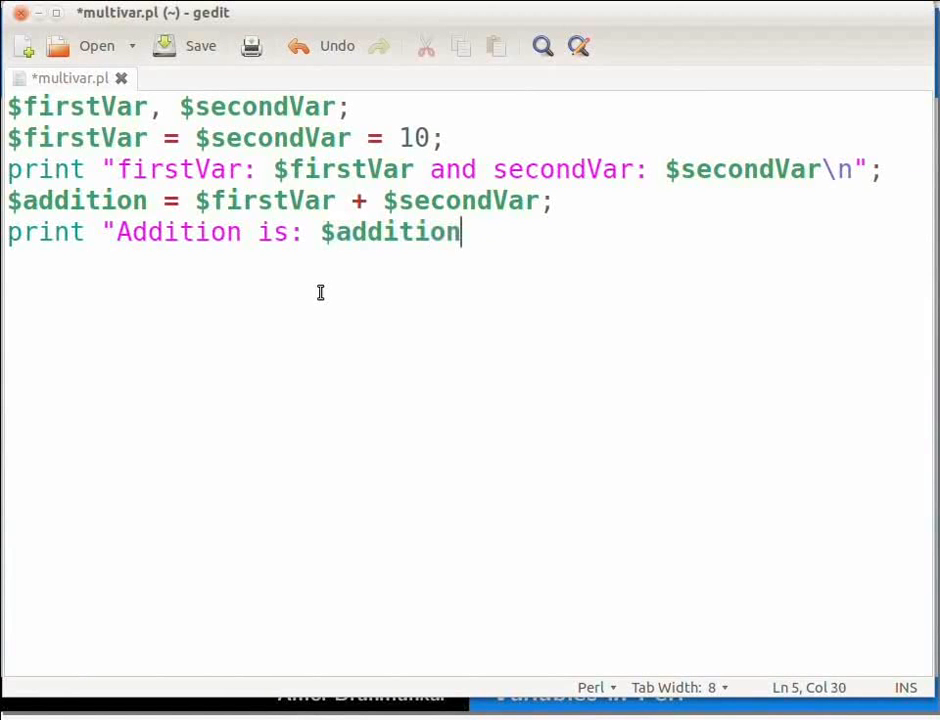
type("\\n\"")
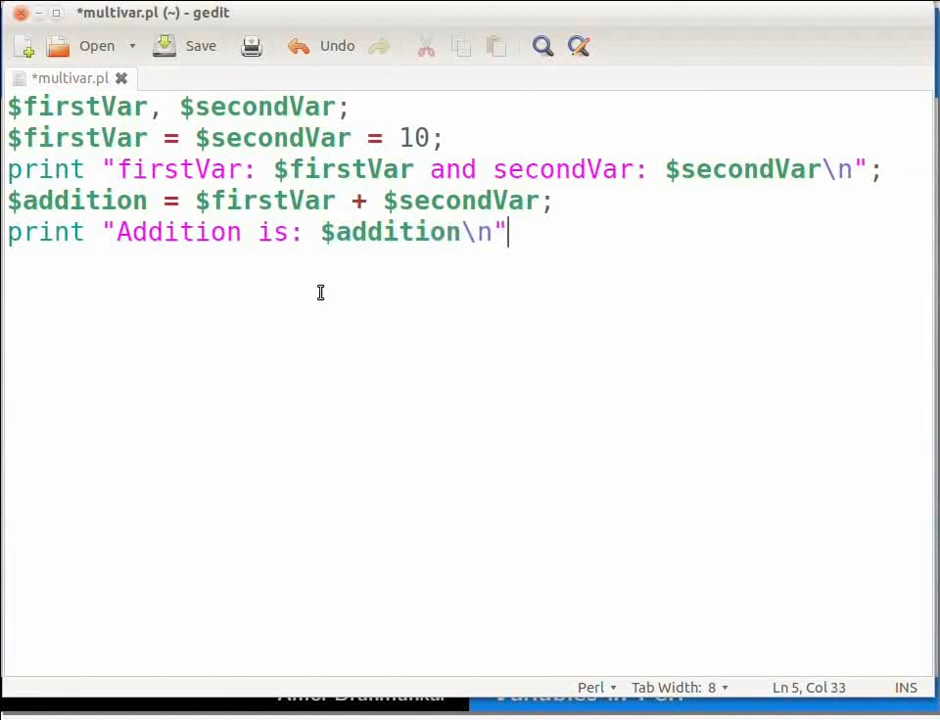
type(";")
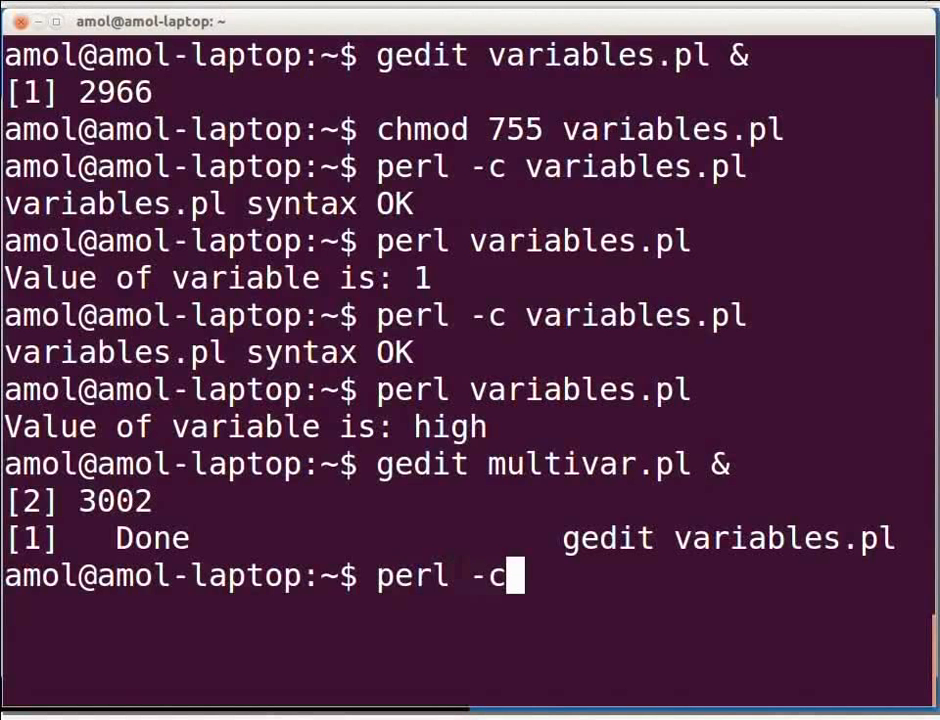
Step: Syntax-check multivar.pl with perl -c, then enter perl multivar.pl
type("m")
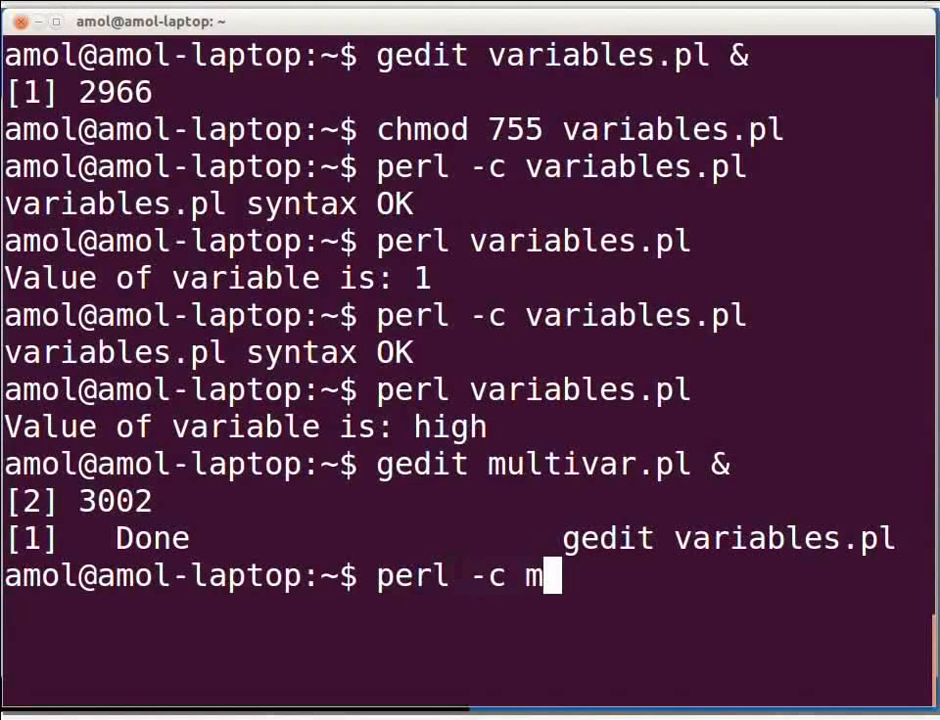
type("ultivar.pl")
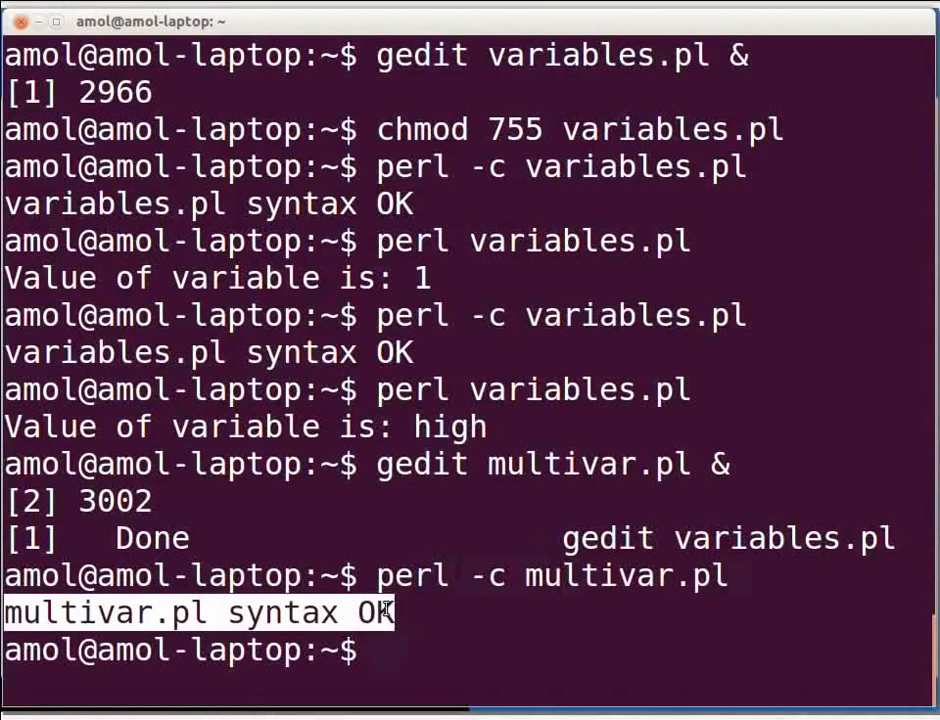
type("pe")
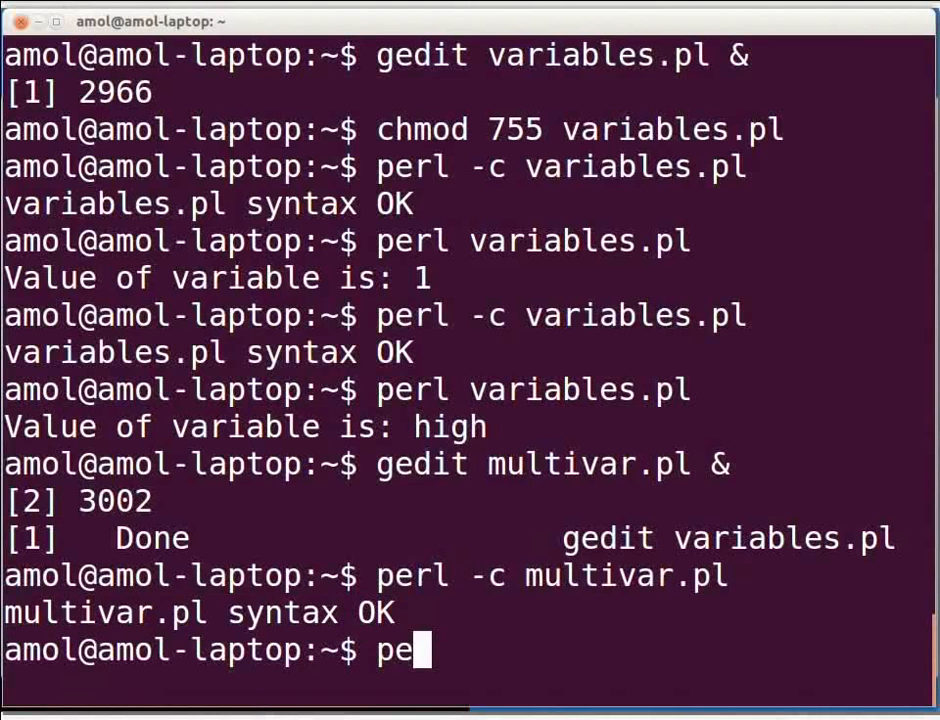
type("rl multivar.pl")
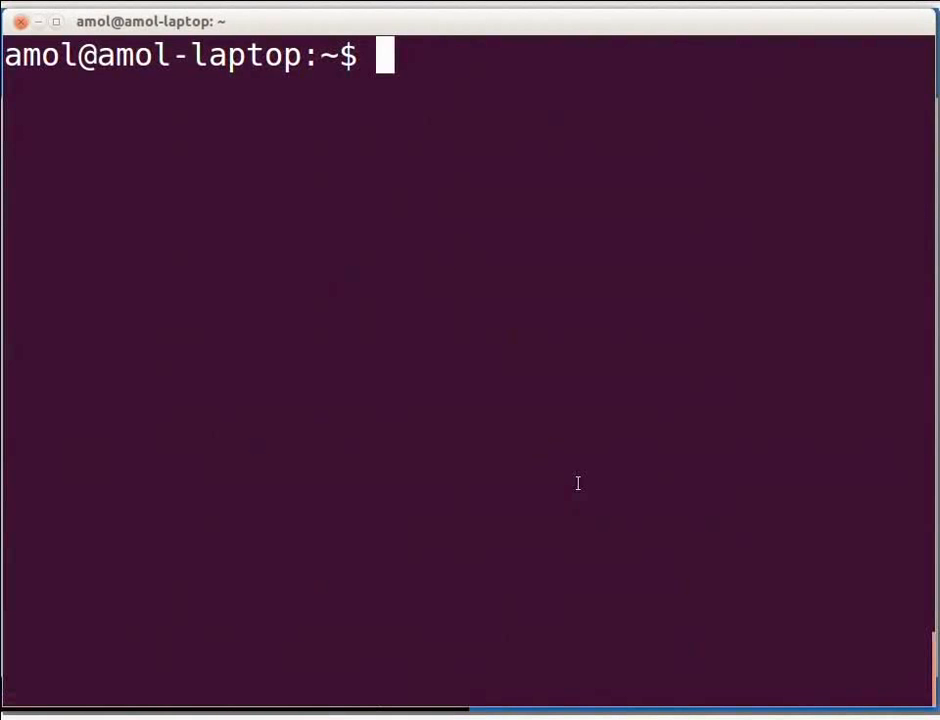
Step: Rerun perl -c multivar.pl on the cleared terminal, then type perl multivar.pl
type("perl -")
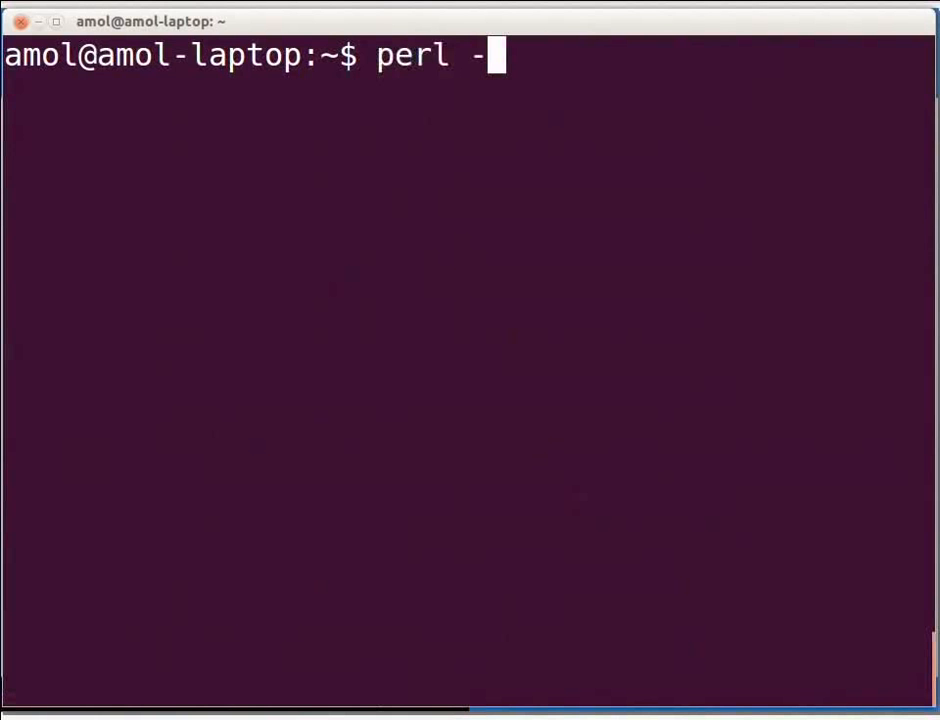
type("c multivar.pl")
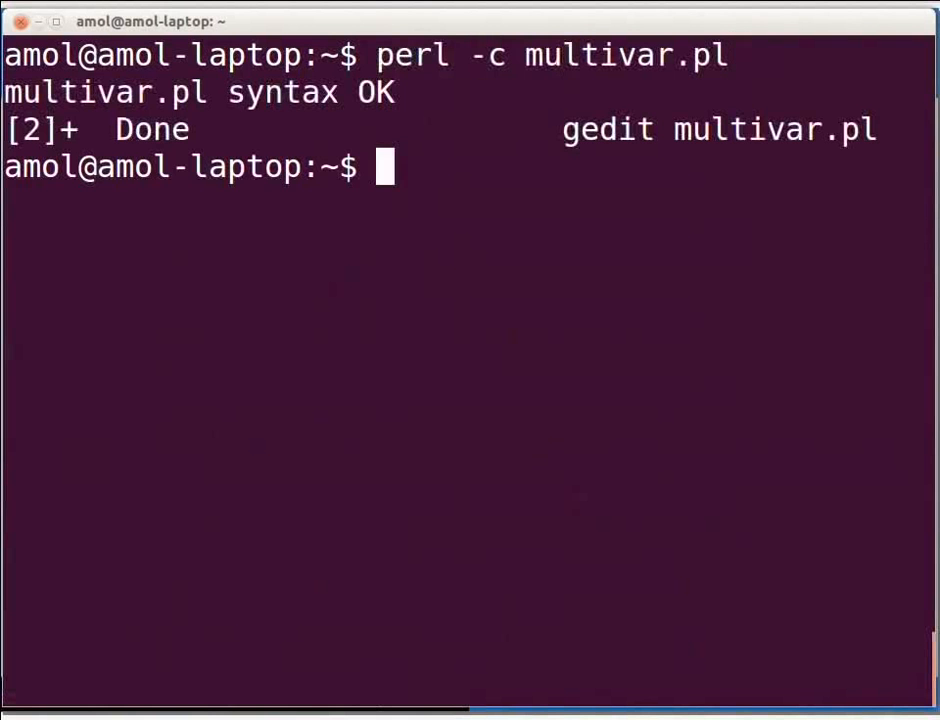
mouse_move(489, 410)
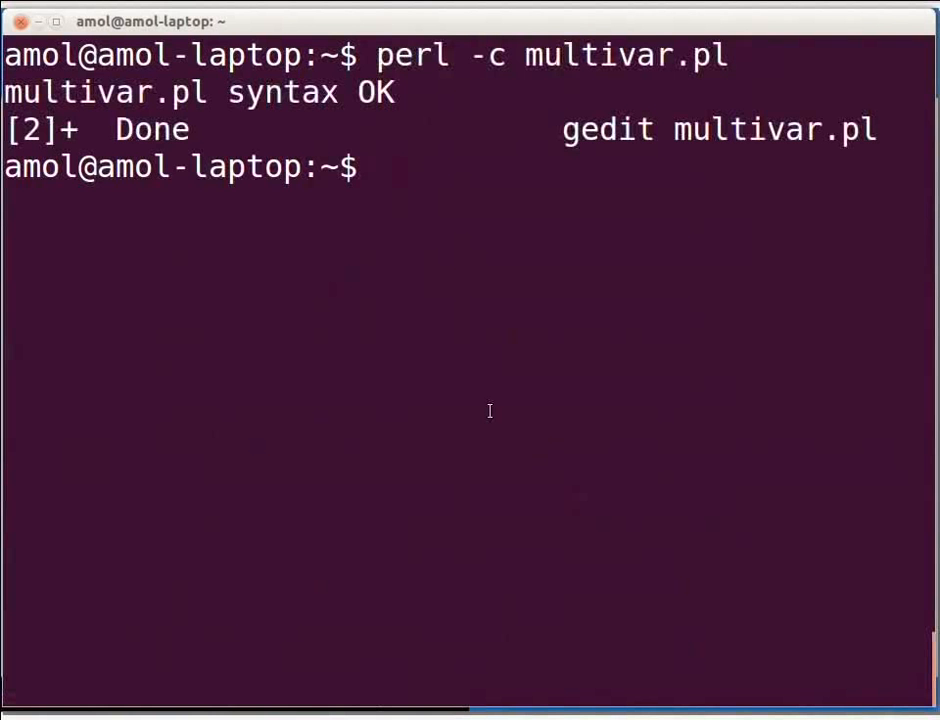
type("perl")
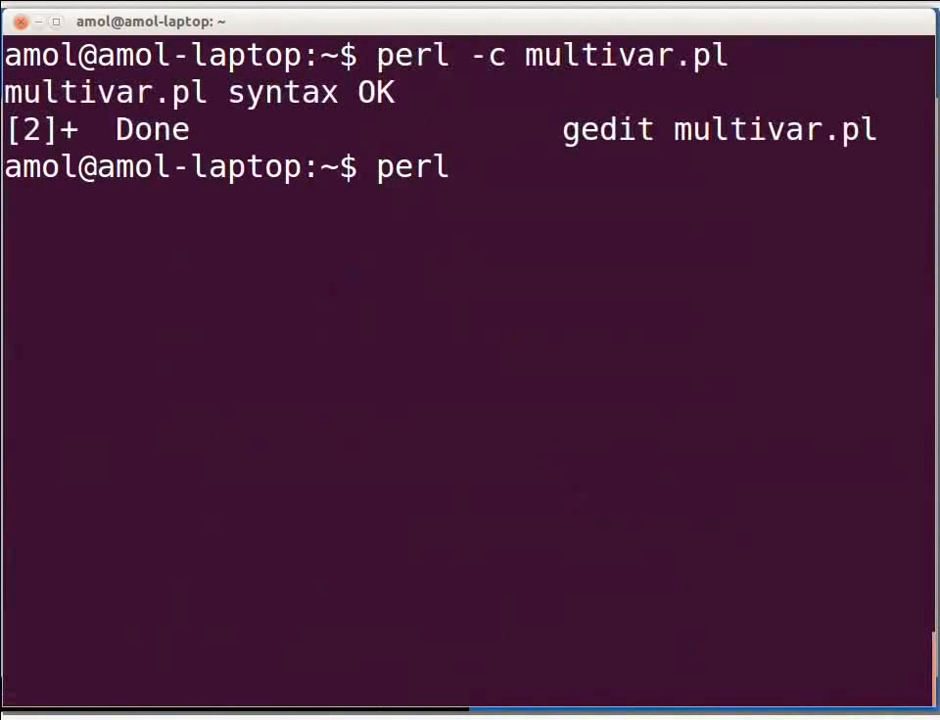
type("mu")
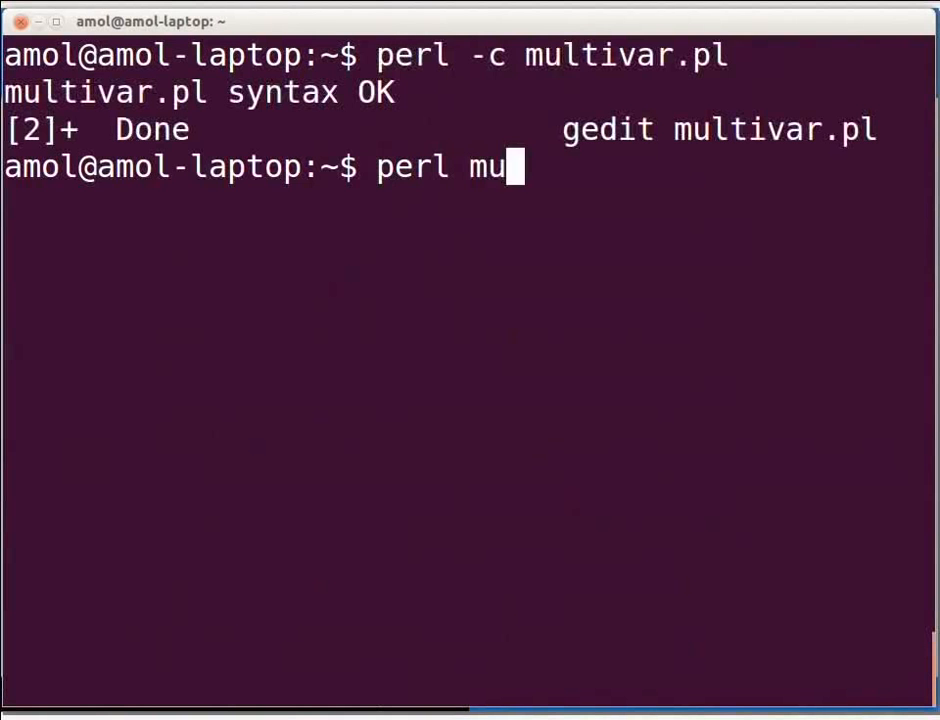
type("ltivar.pl")
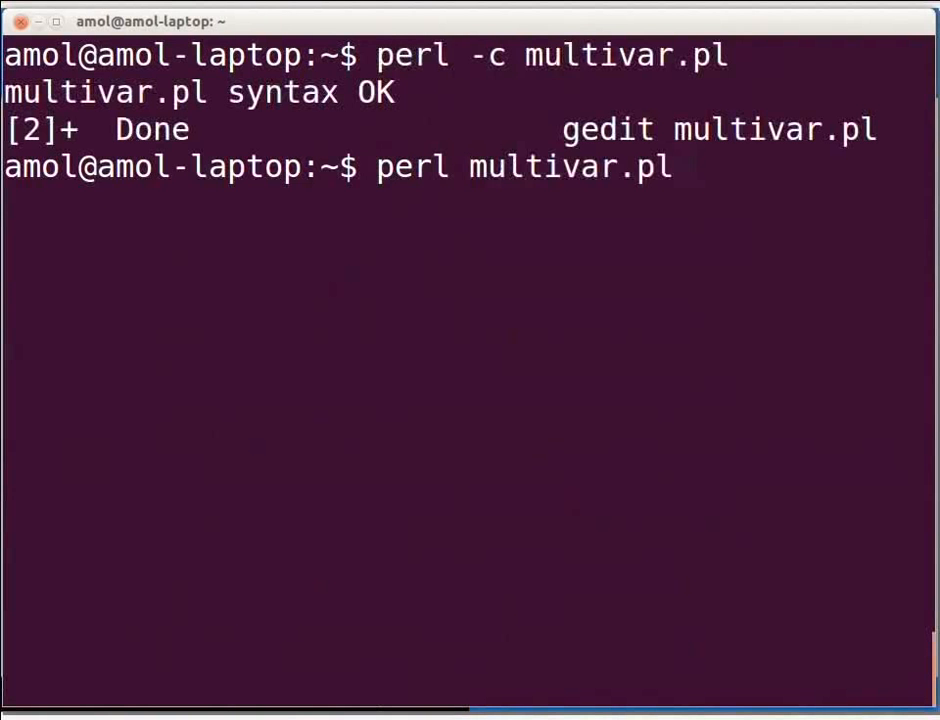